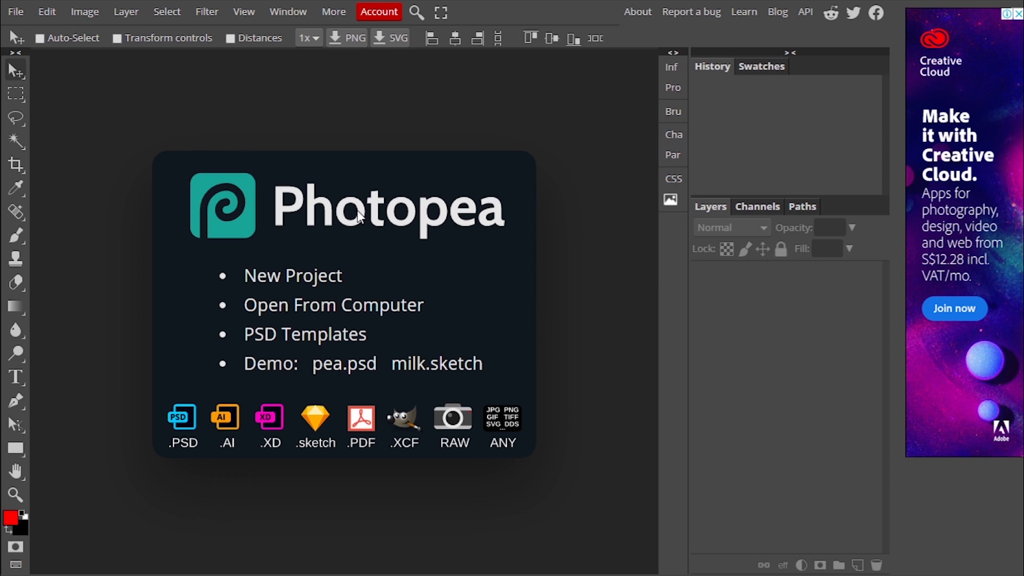
Enable Auto-Select and open the Beginner Template PSD file.
left_click(39, 38)
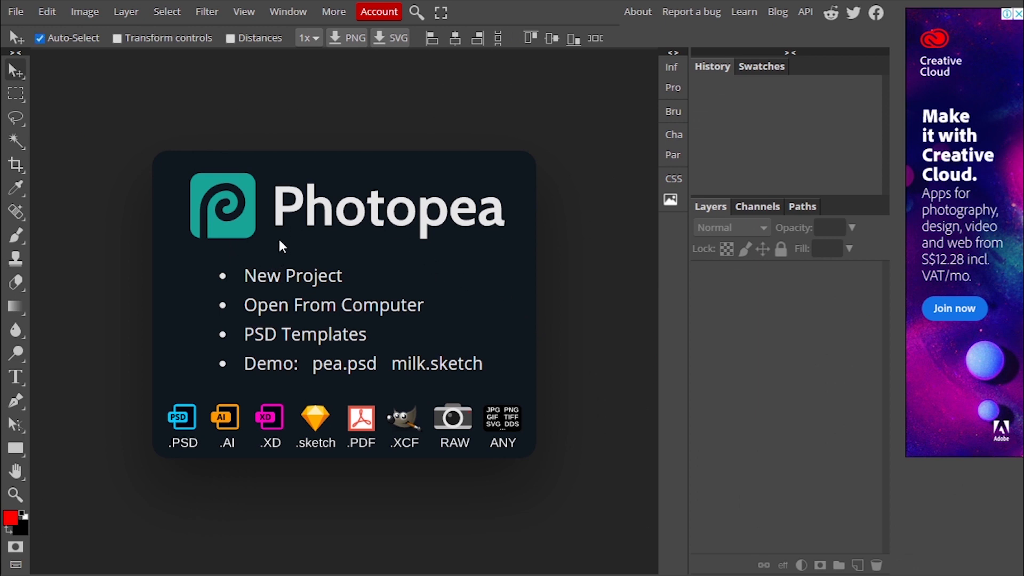
left_click(39, 38)
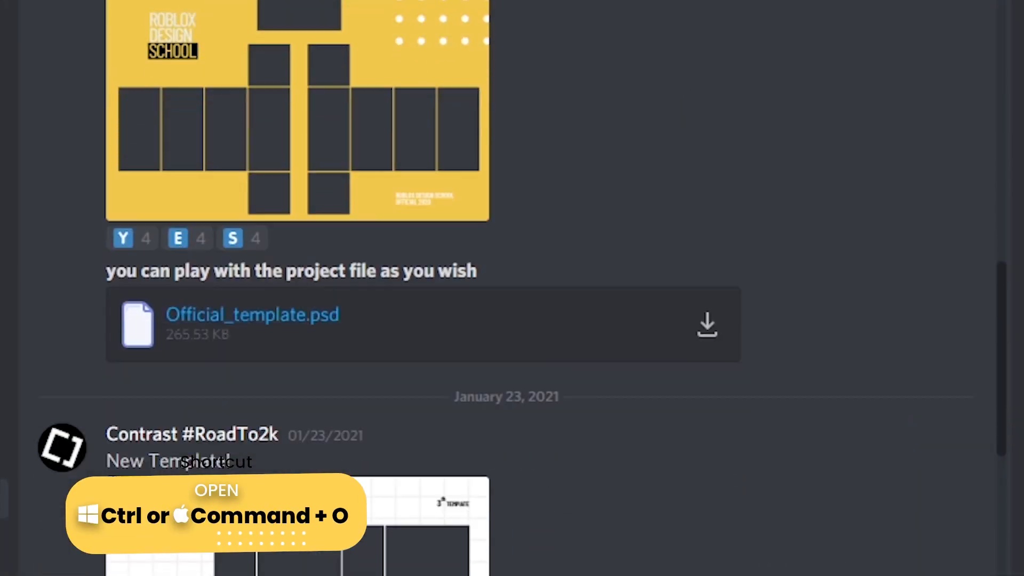
key("ctrl+o")
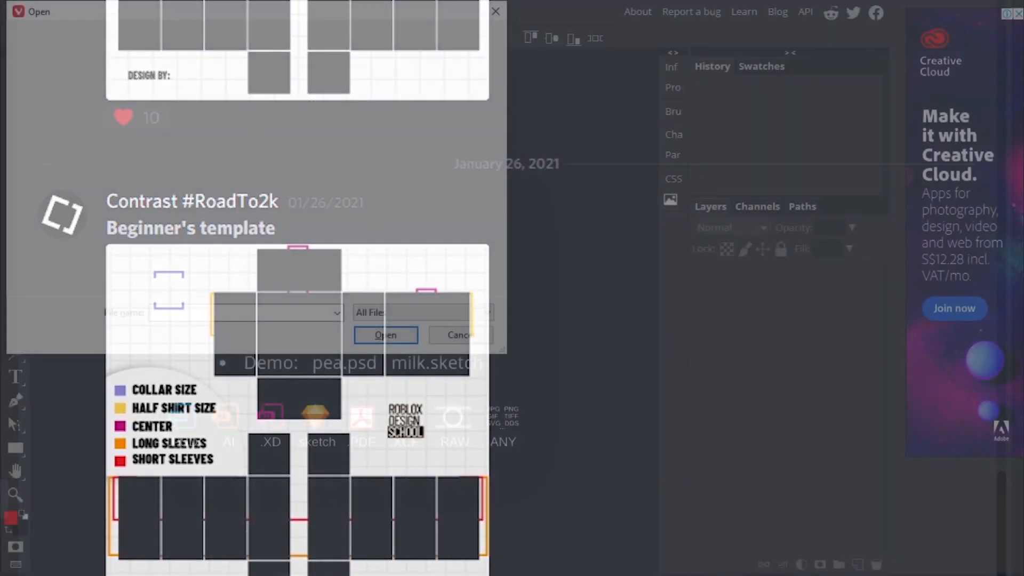
left_click(385, 335)
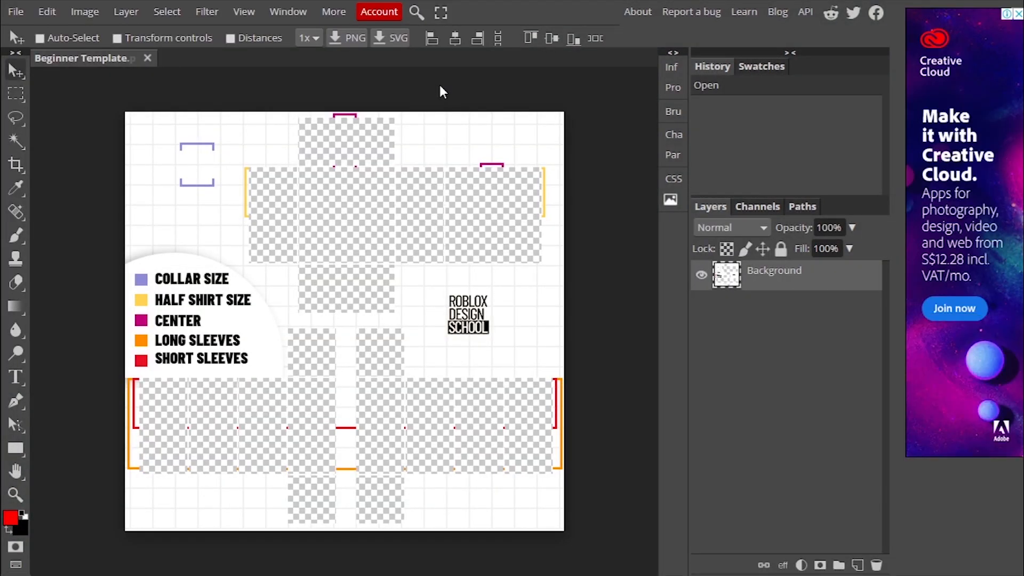
Draw a rectangle over the whole template and fill it with grey-blue #7f90b5.
left_click(13, 447)
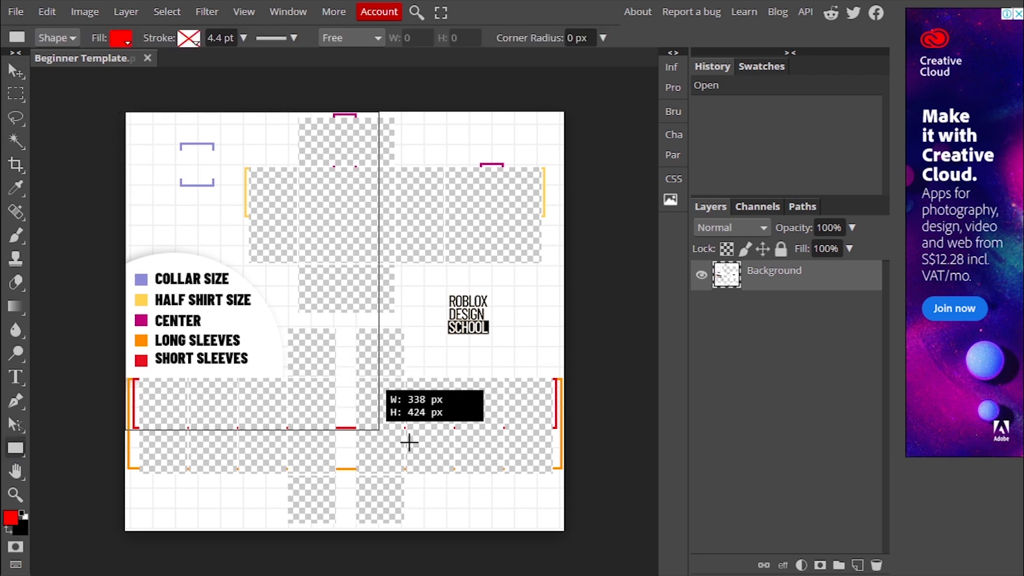
left_click_drag(127, 114, 565, 480)
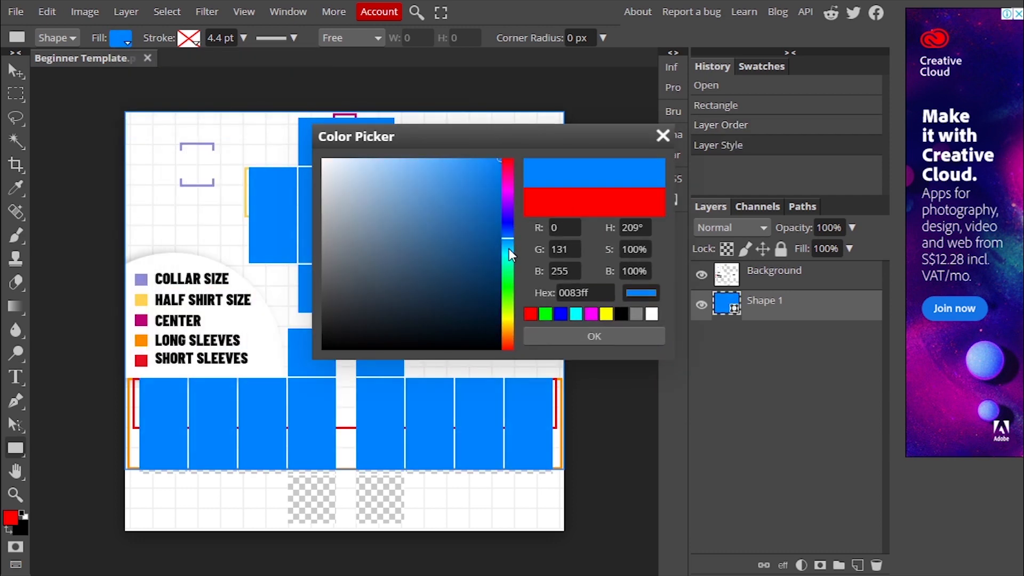
left_click(384, 198)
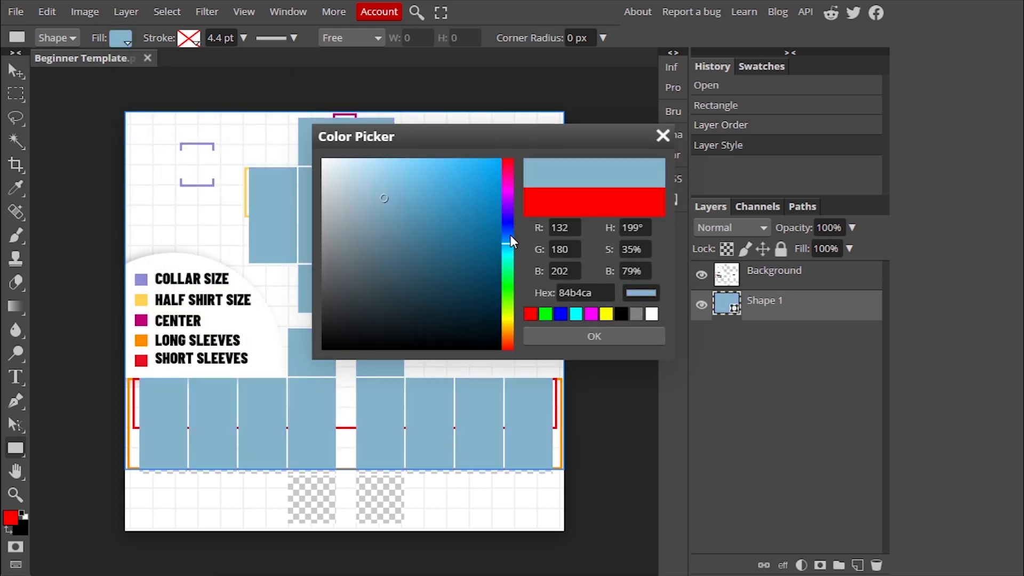
left_click(375, 213)
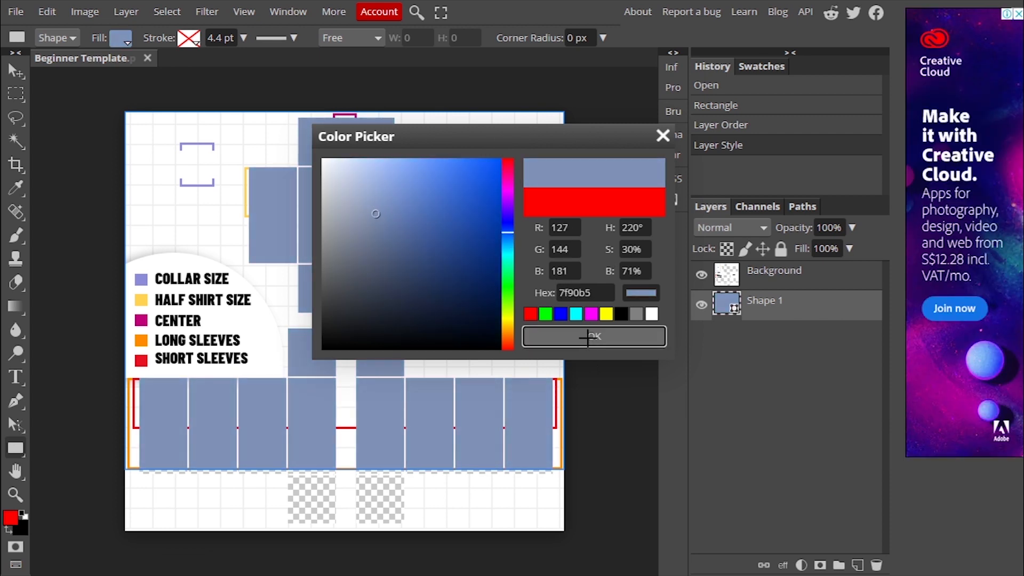
left_click(594, 336)
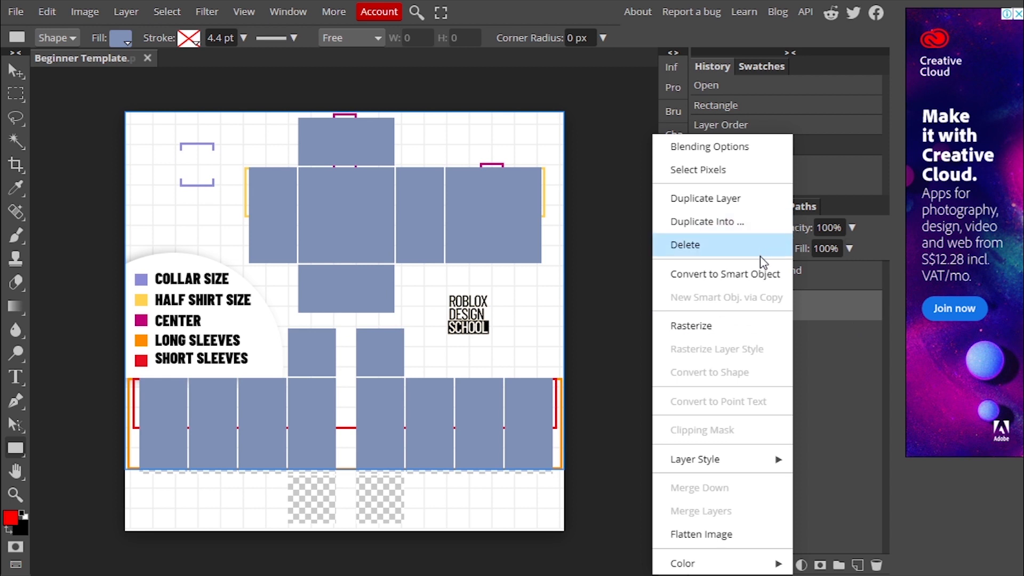
Convert the base shape to a smart object and apply a small Add Noise amount.
left_click(725, 274)
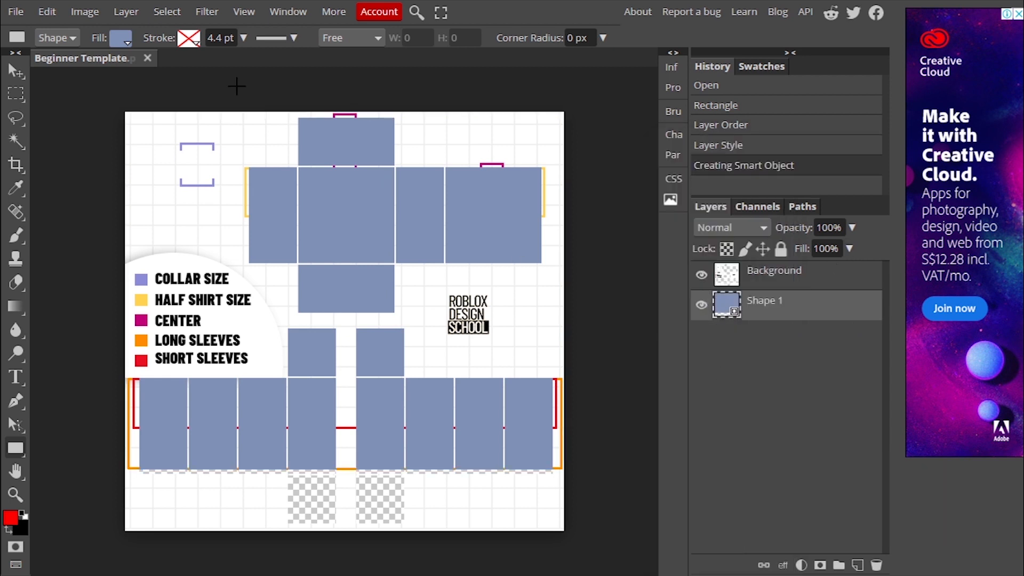
mouse_move(254, 15)
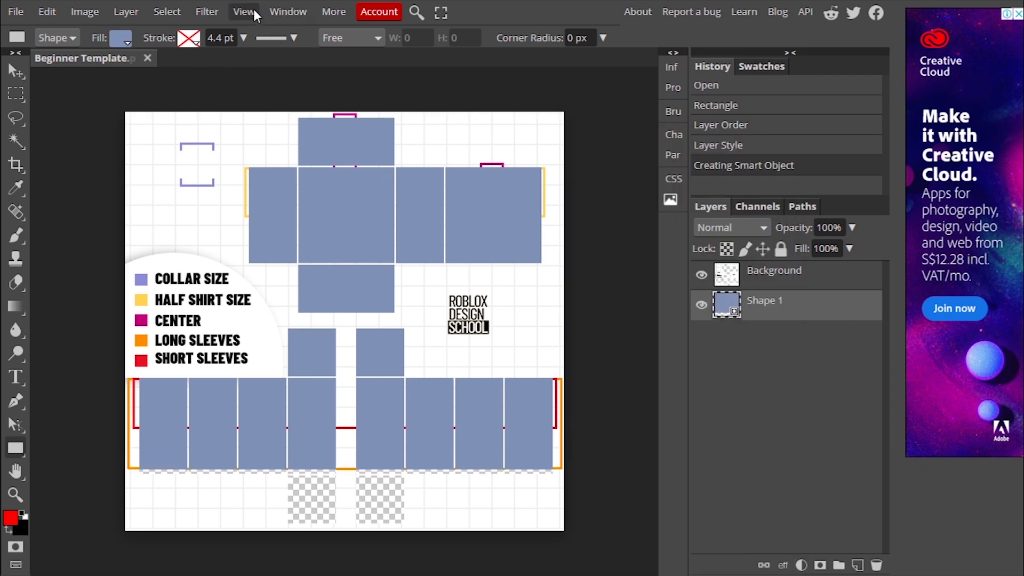
left_click(206, 12)
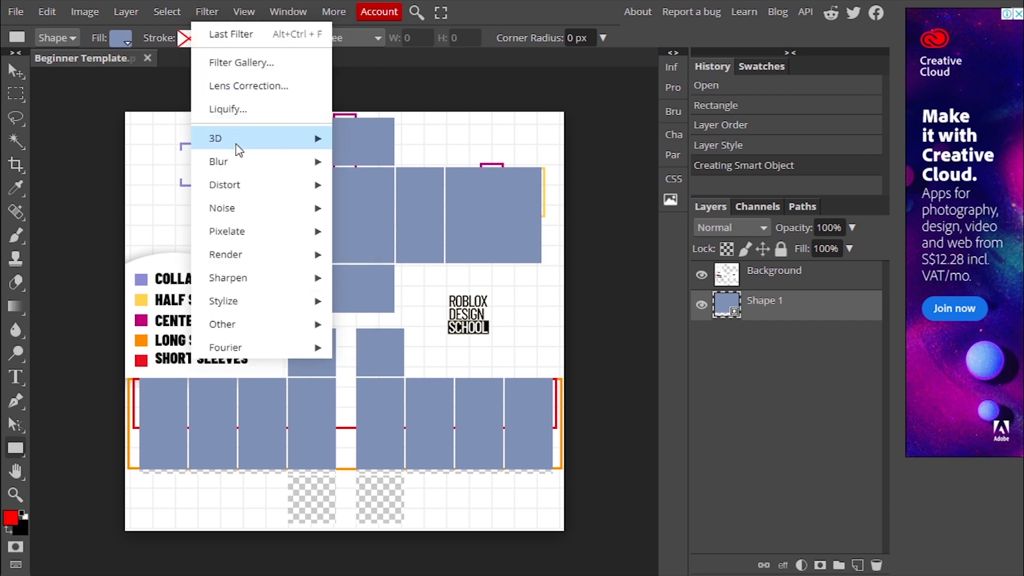
mouse_move(246, 208)
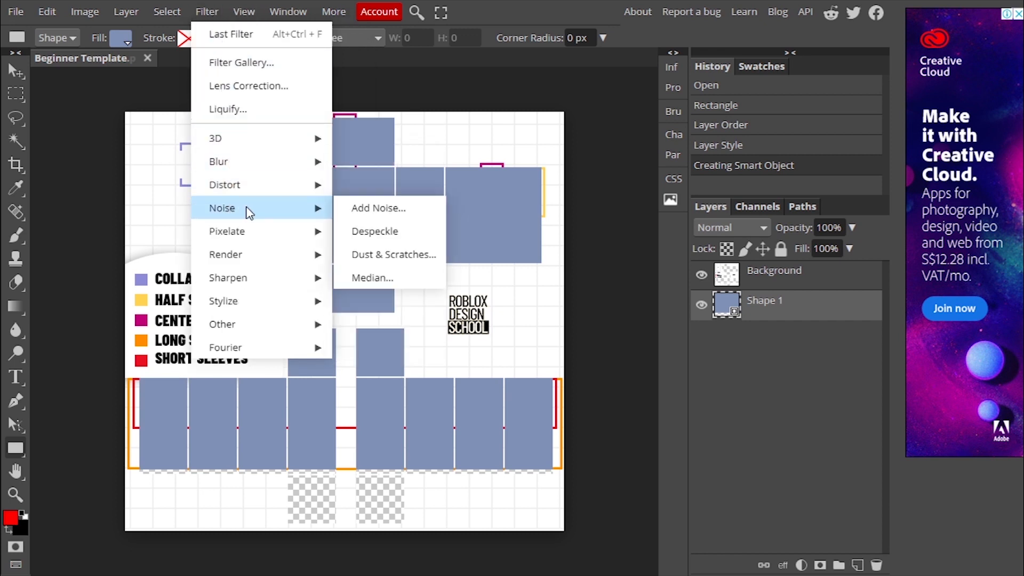
left_click(379, 208)
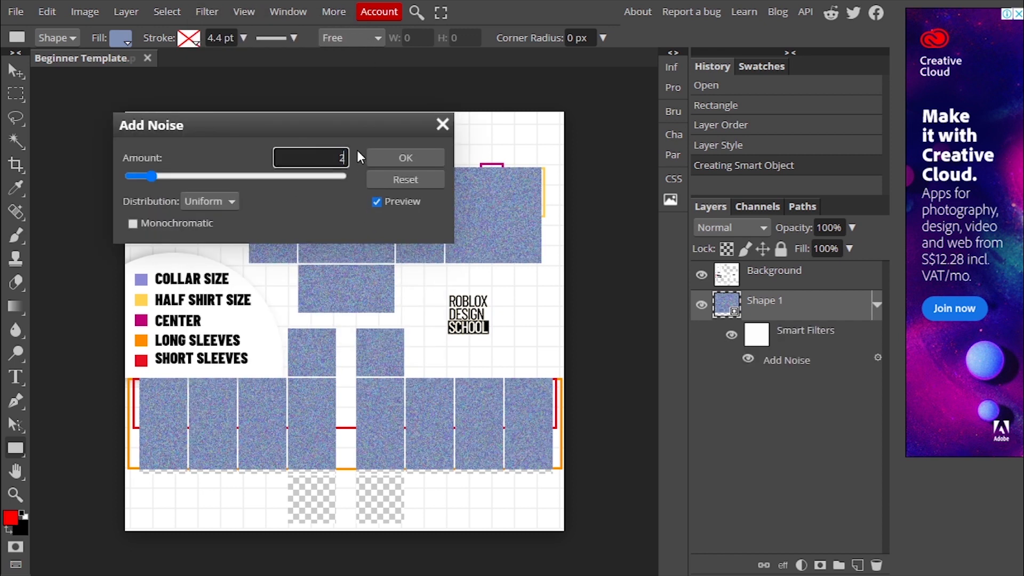
left_click(404, 157)
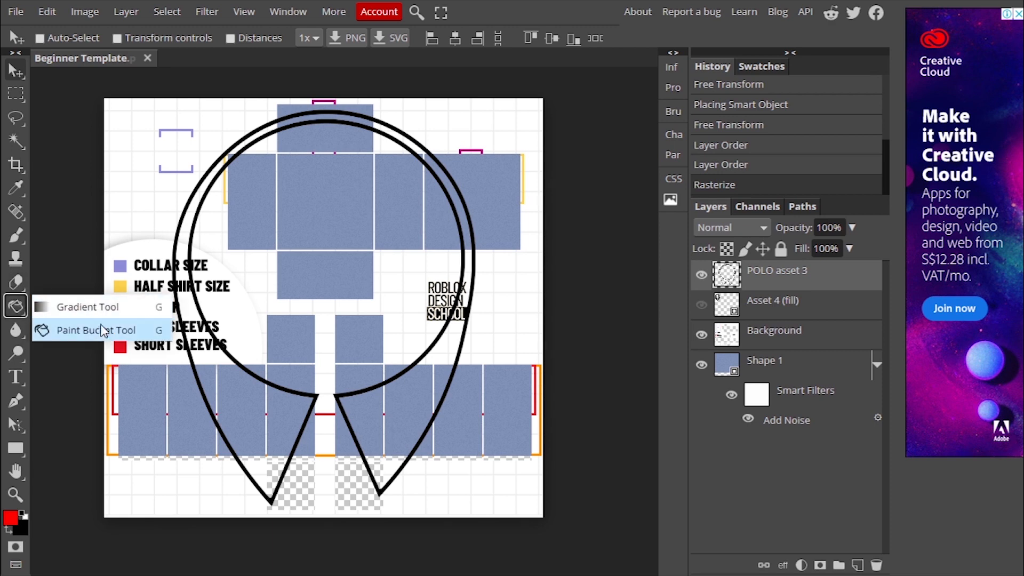
Recolour the collar asset with the Paint Bucket and resize it to fit the neck.
left_click(95, 330)
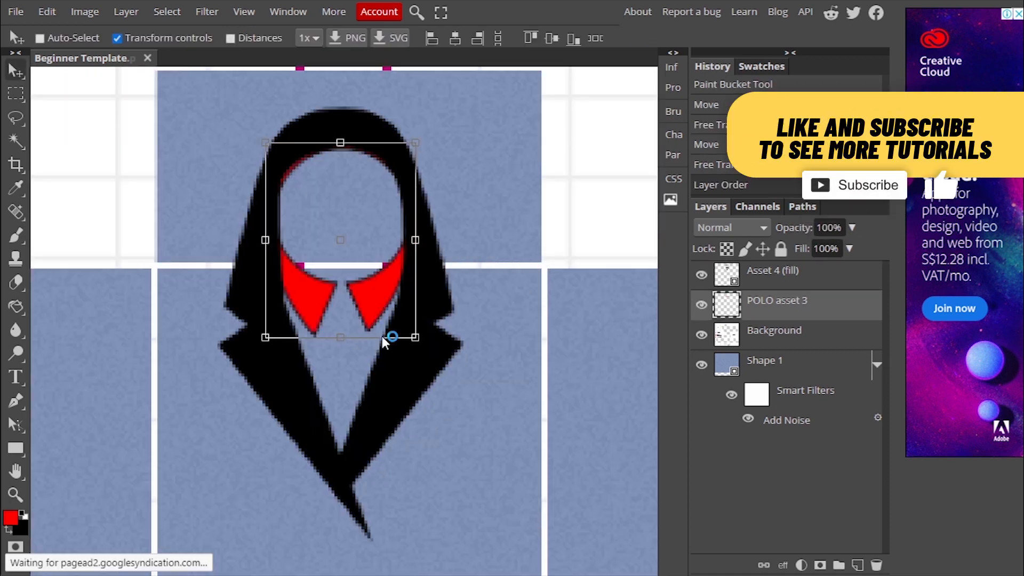
left_click_drag(389, 343, 395, 304)
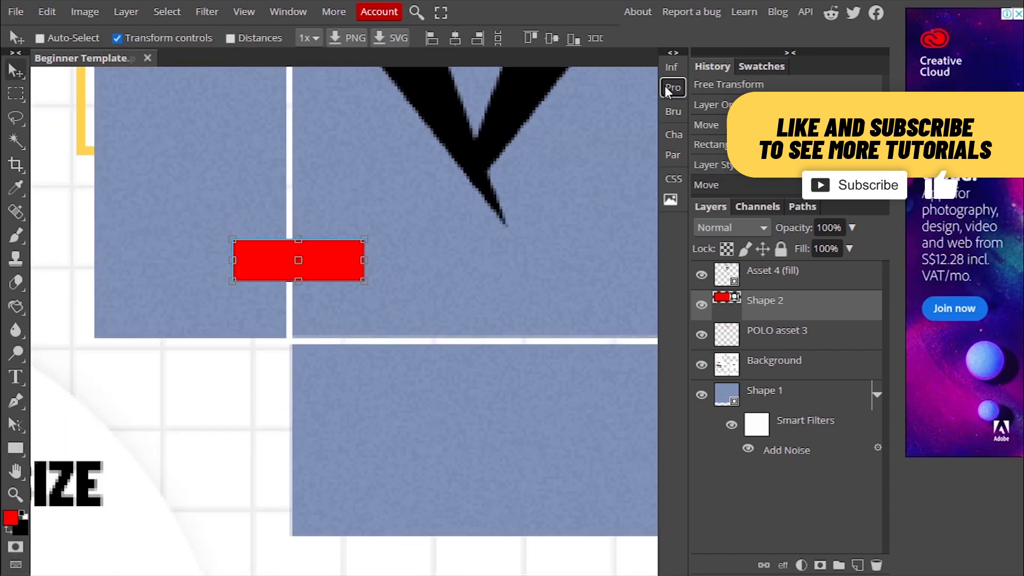
Round the red rectangle's corners with radius 40 in Live Shape properties.
left_click(673, 87)
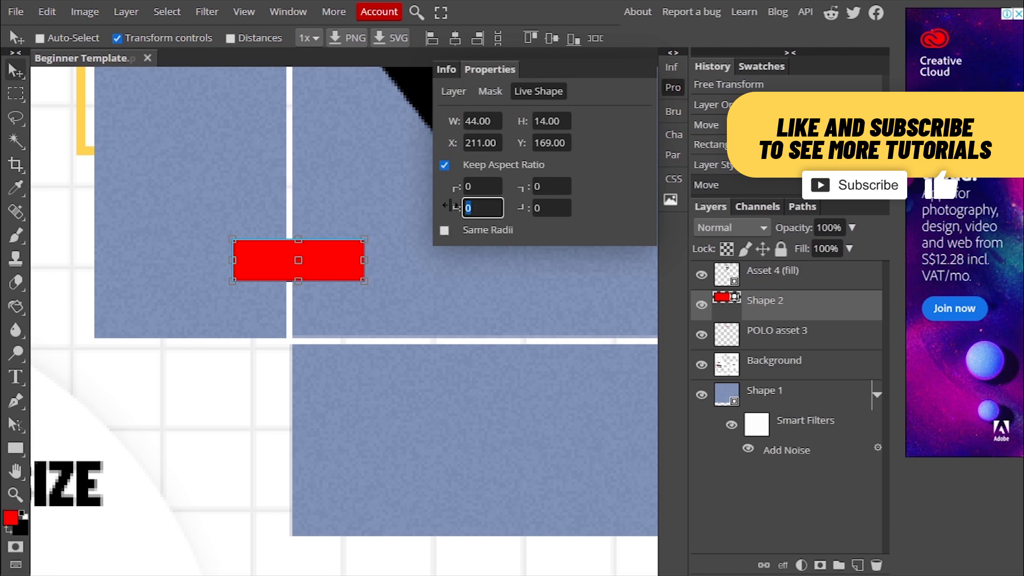
type("40")
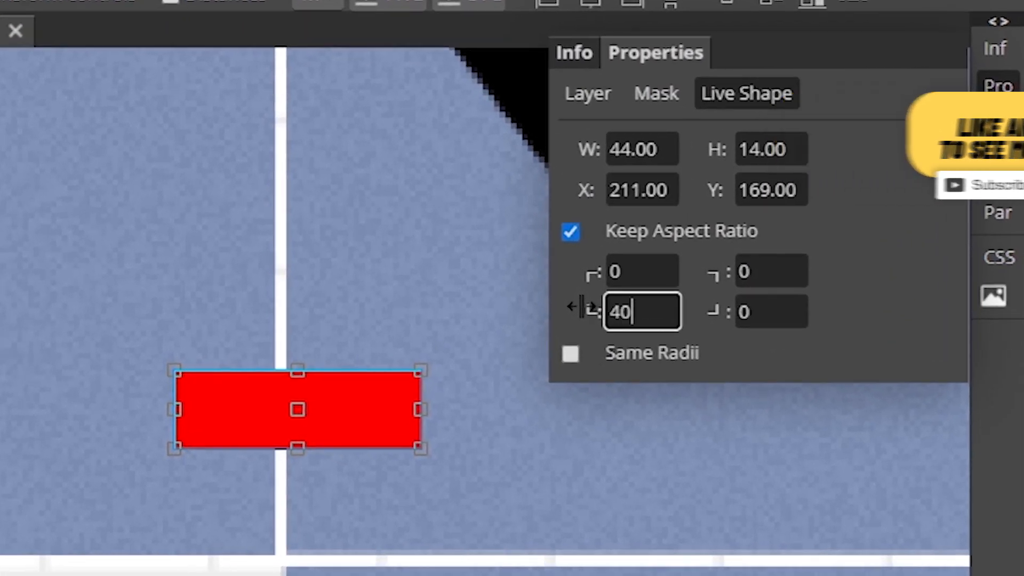
key("Tab")
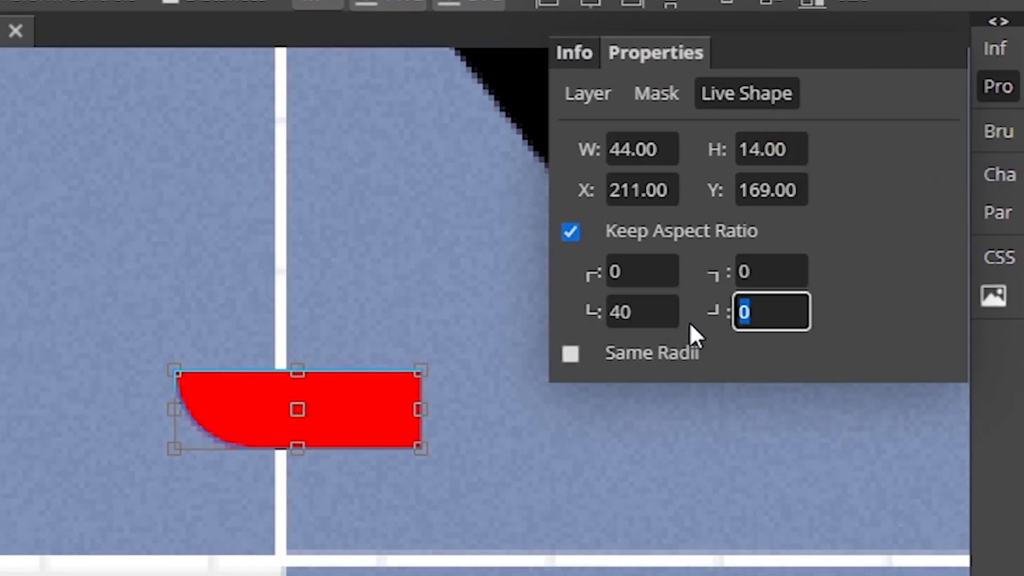
type("40")
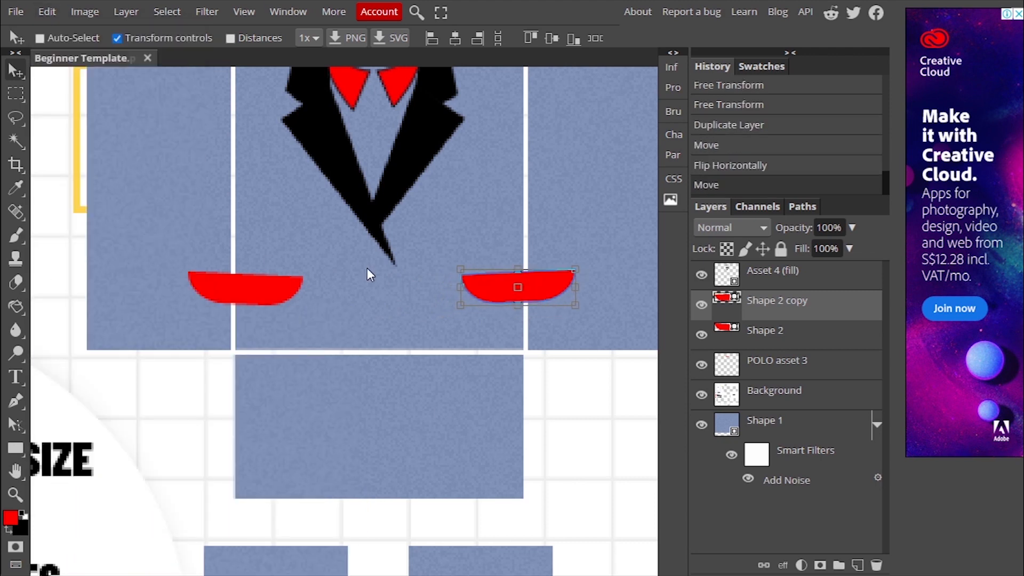
Draw the tie path with the Pen tool and open the base copy's layer options.
left_click(12, 402)
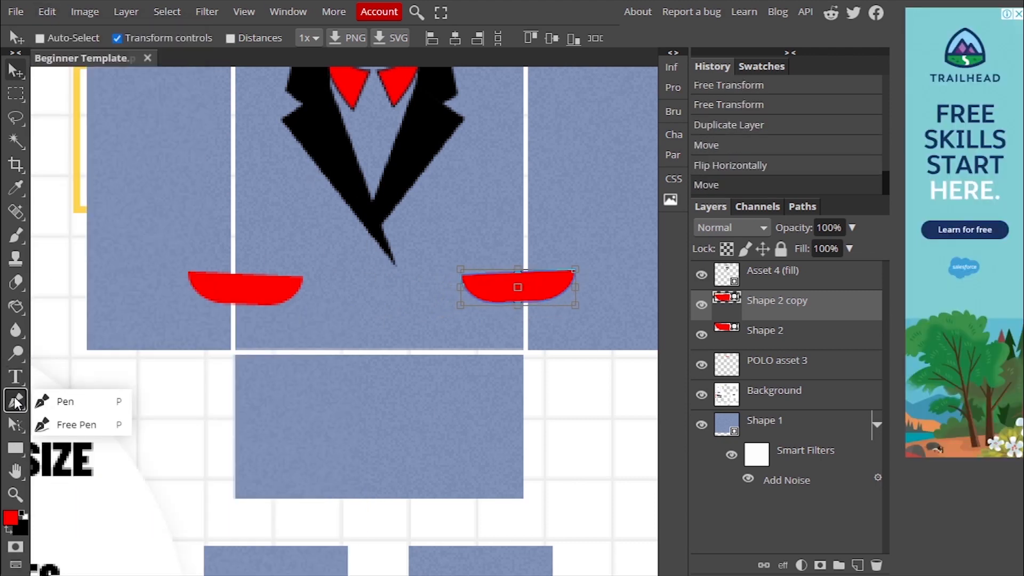
left_click(64, 401)
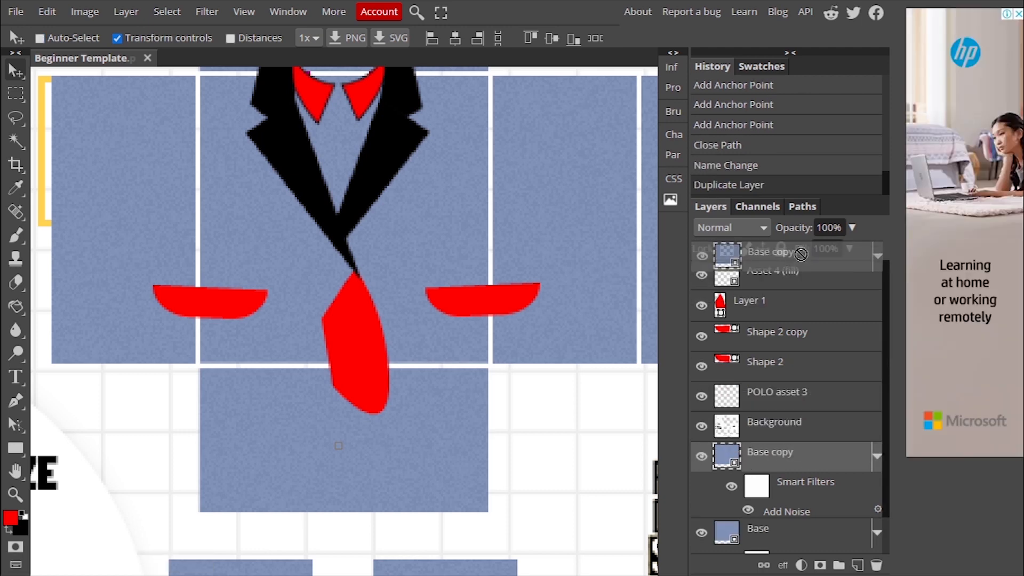
right_click(771, 253)
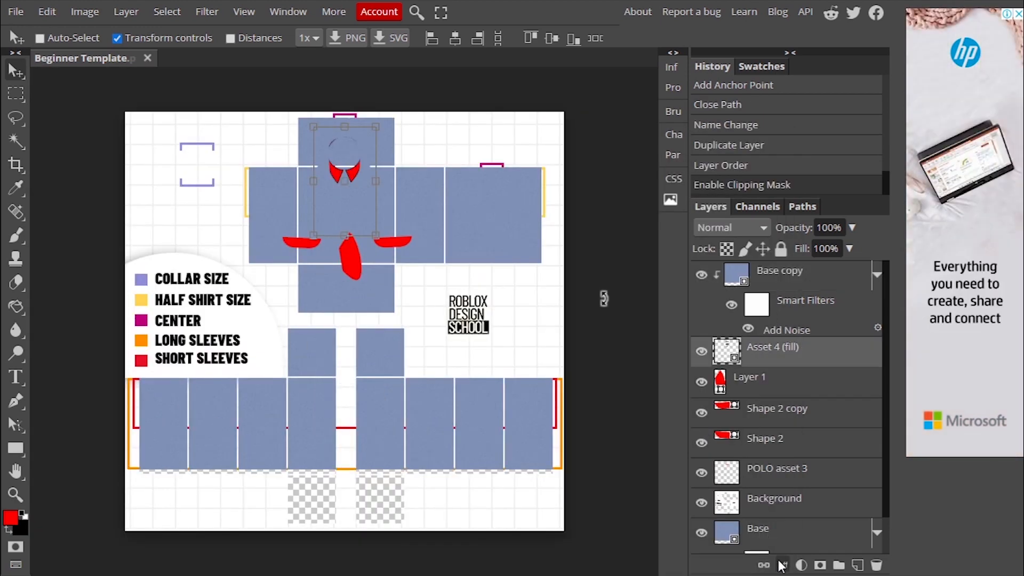
Add a Drop Shadow with spread 10, size 19 and opacity 35.
left_click(785, 565)
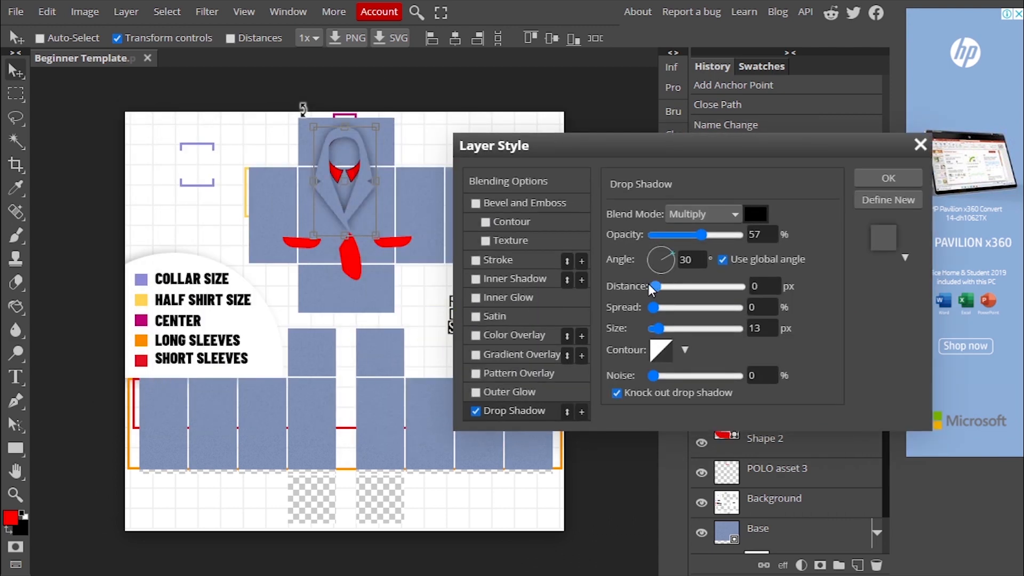
left_click_drag(653, 307, 663, 307)
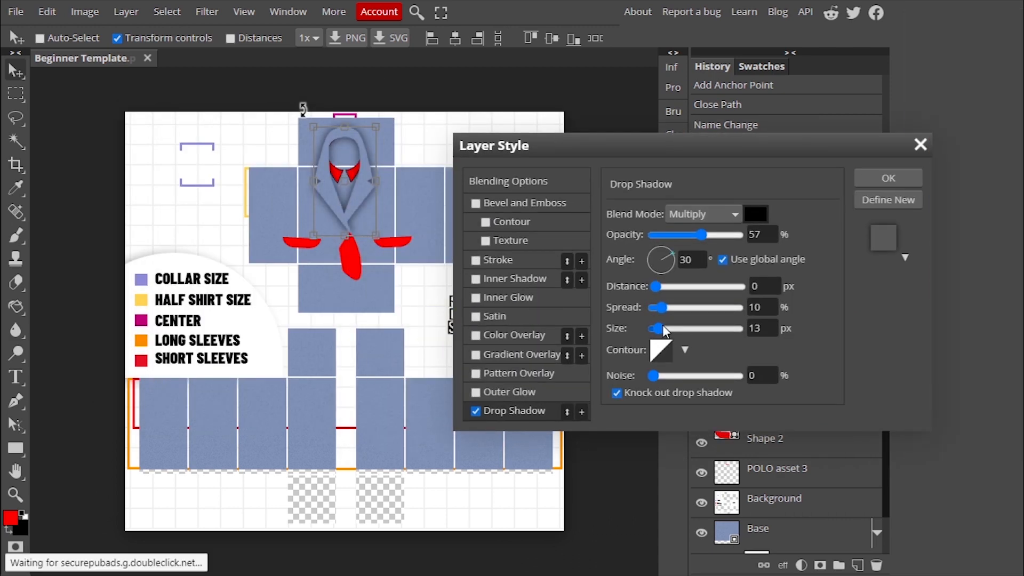
left_click_drag(656, 329, 669, 328)
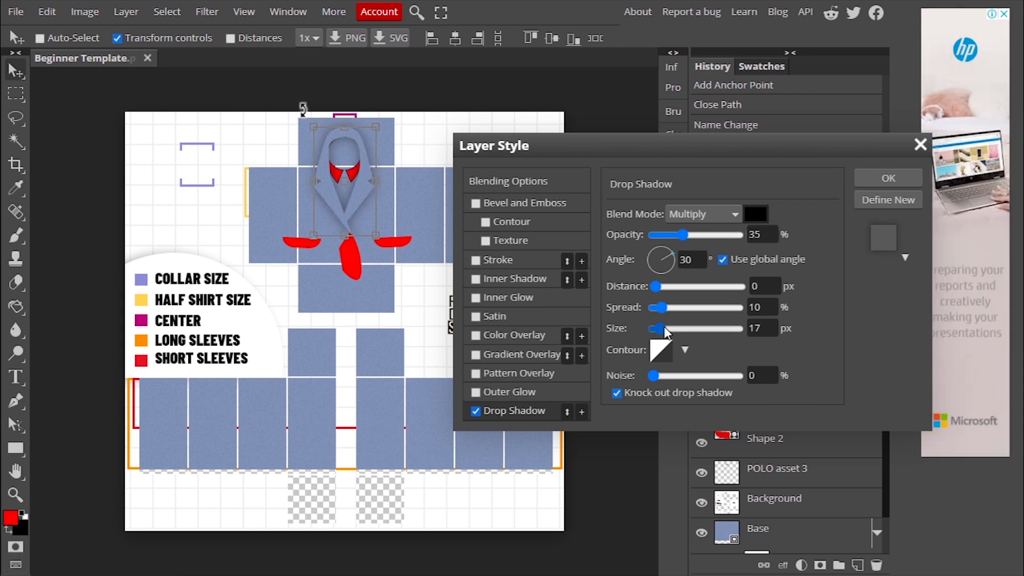
left_click_drag(658, 329, 662, 329)
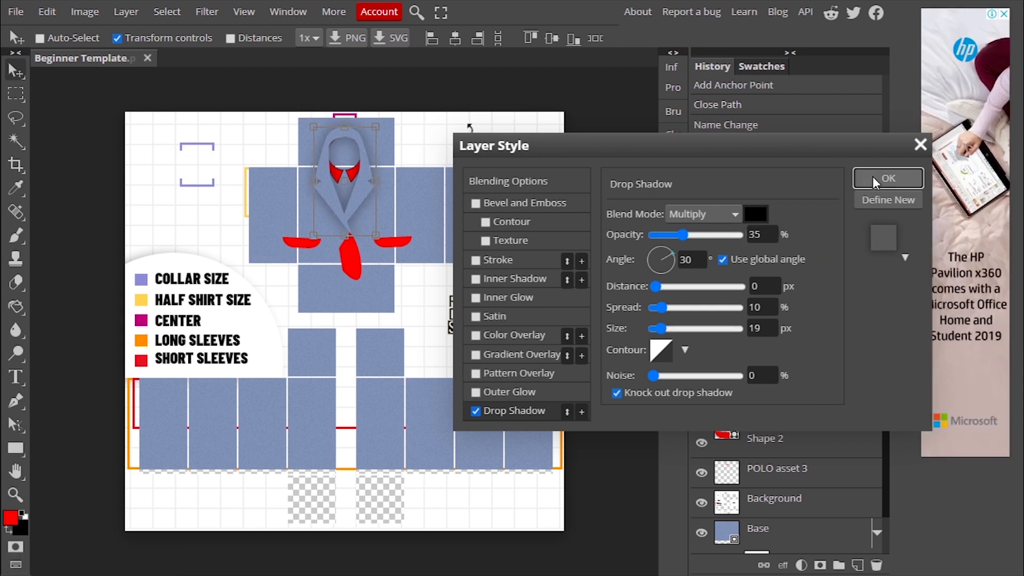
left_click(887, 178)
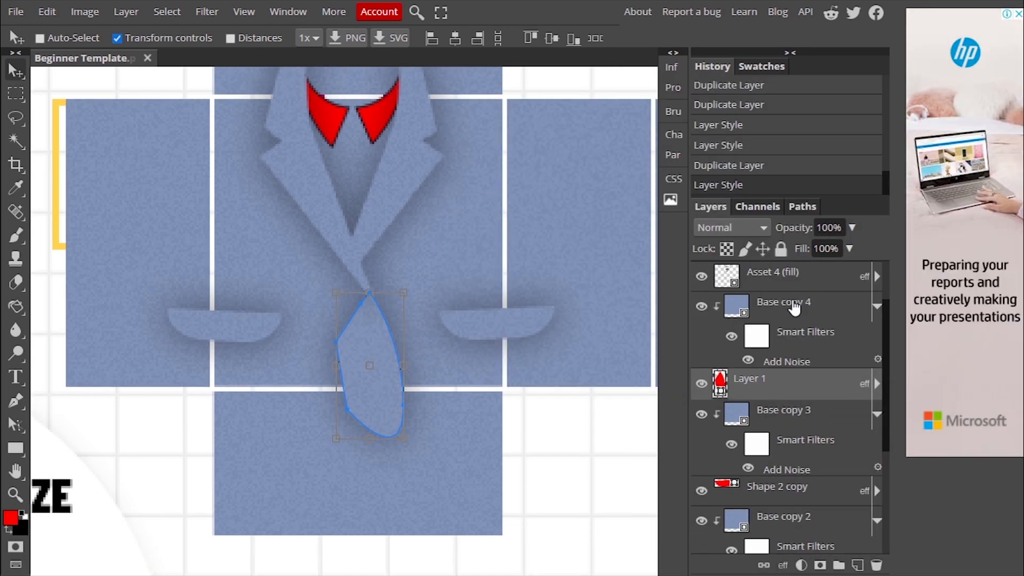
Convert Base copy 4 to a smart object, add a mask and paint out the tie tip.
right_click(790, 304)
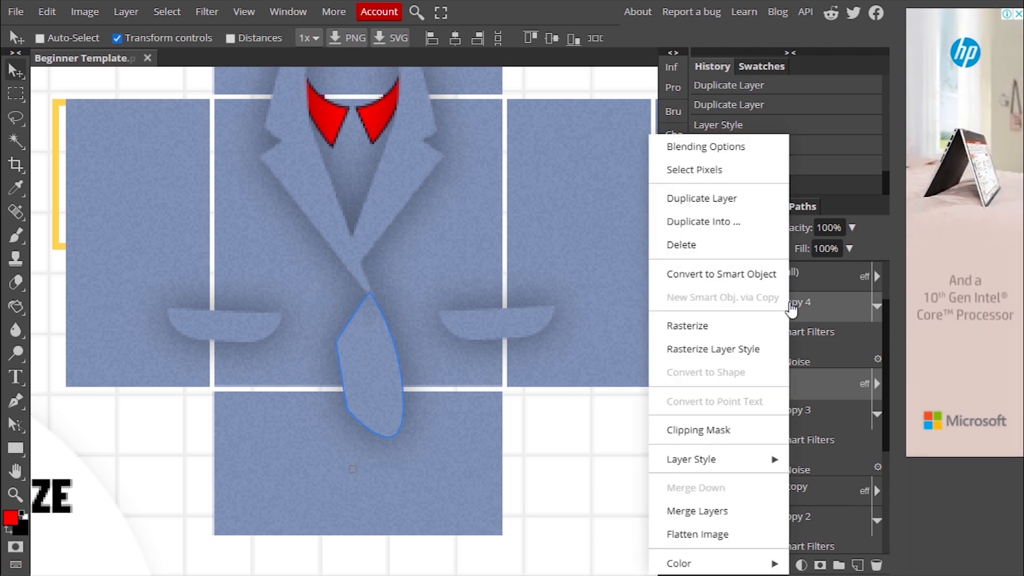
mouse_move(742, 286)
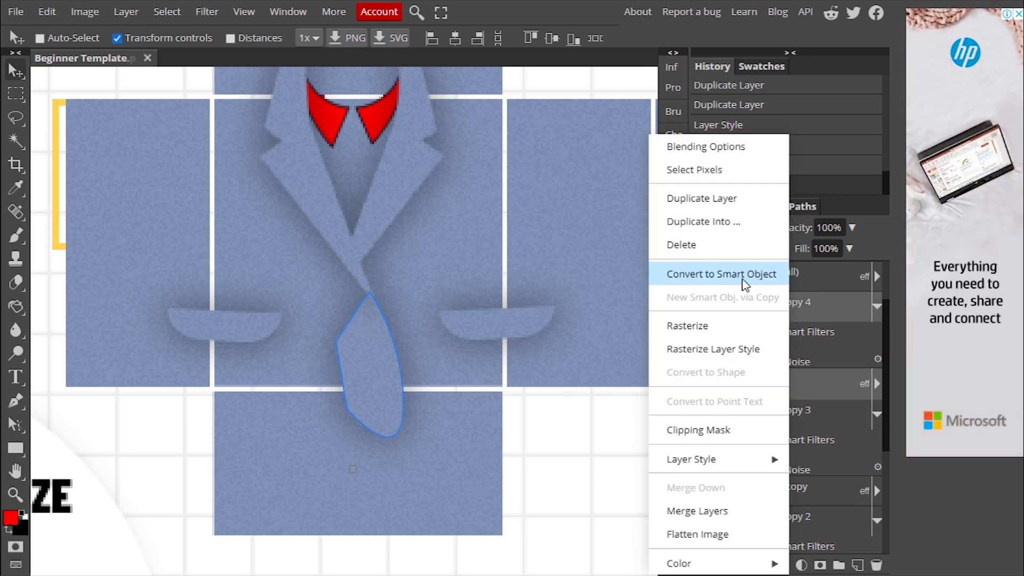
left_click(722, 274)
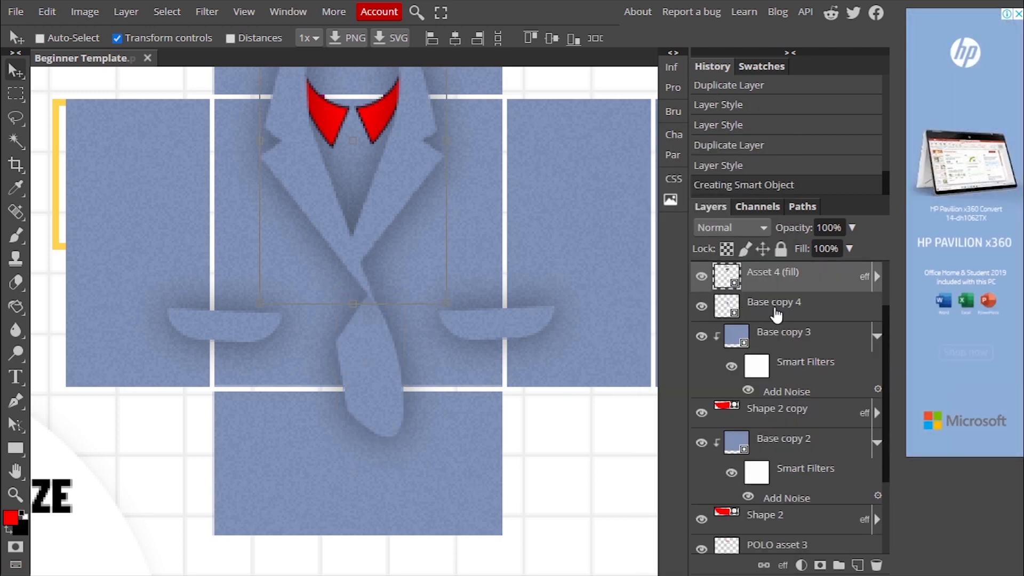
left_click(774, 301)
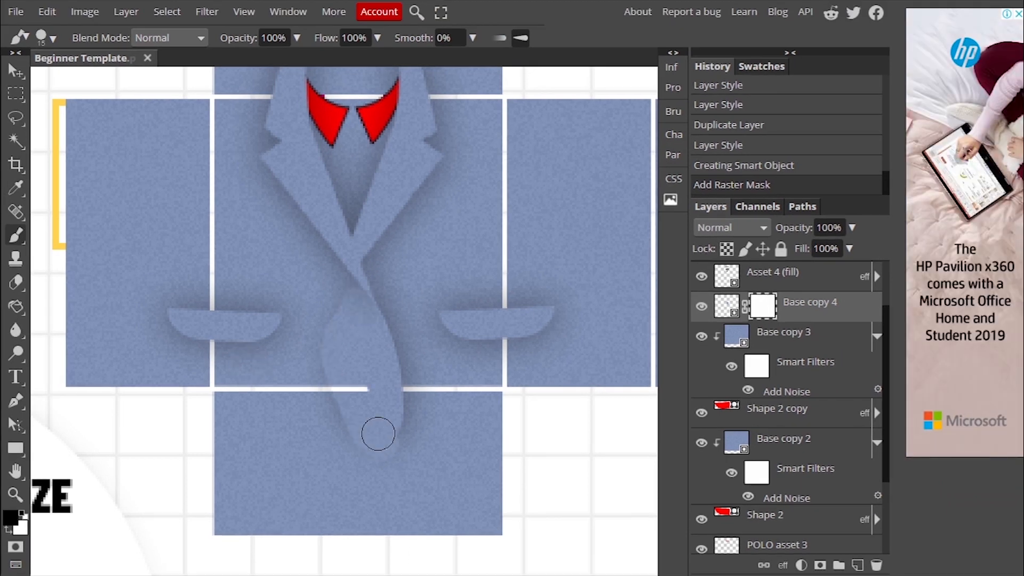
left_click_drag(378, 433, 389, 407)
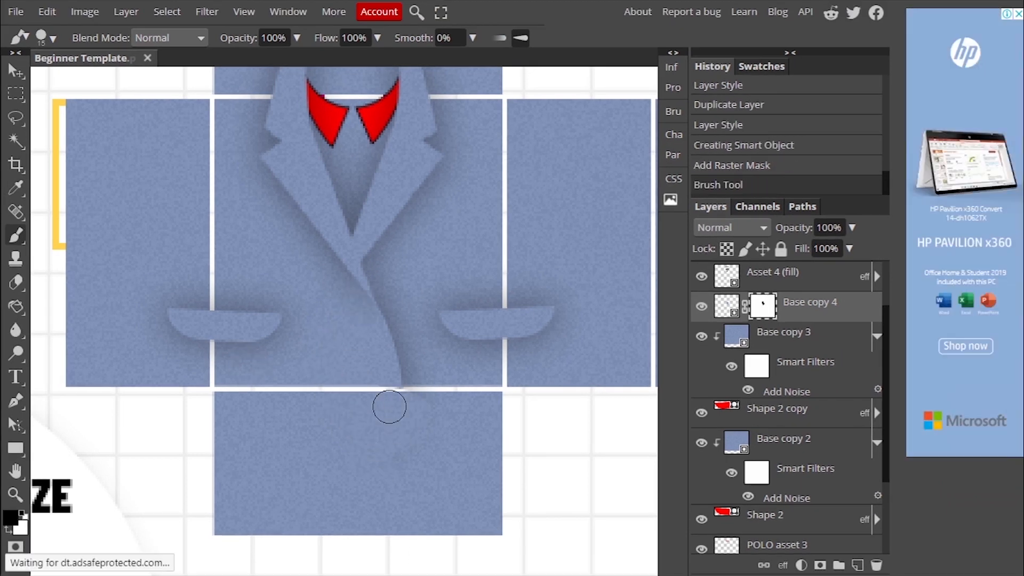
left_click(13, 84)
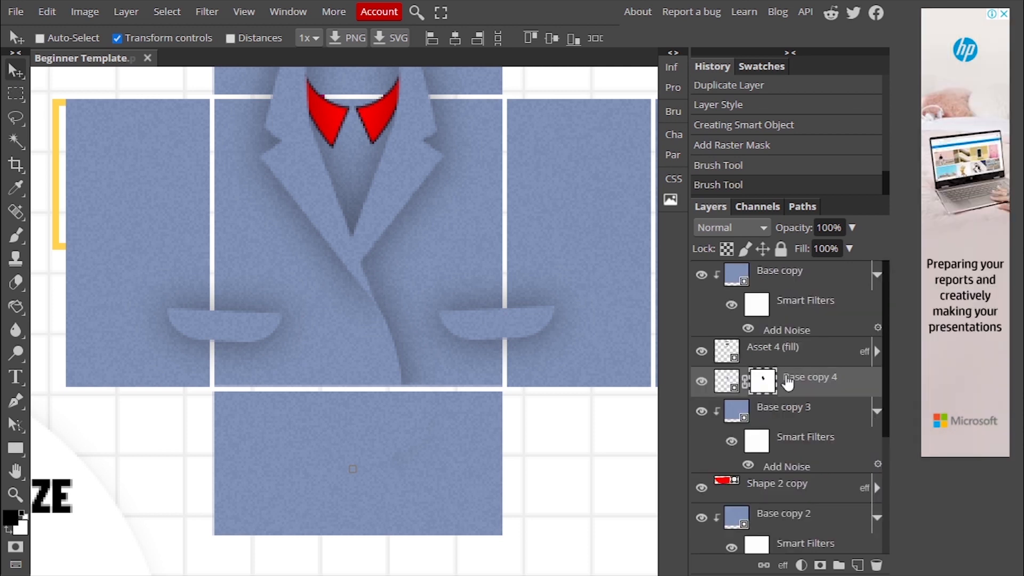
Give the collar a white Color Overlay and place the silk neck tie graphic.
left_click(783, 565)
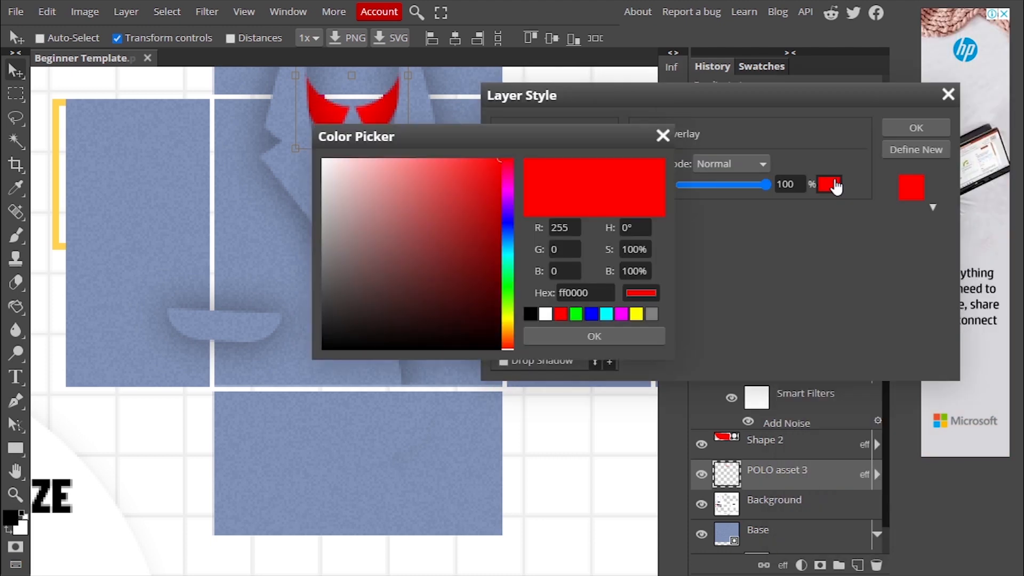
left_click(545, 314)
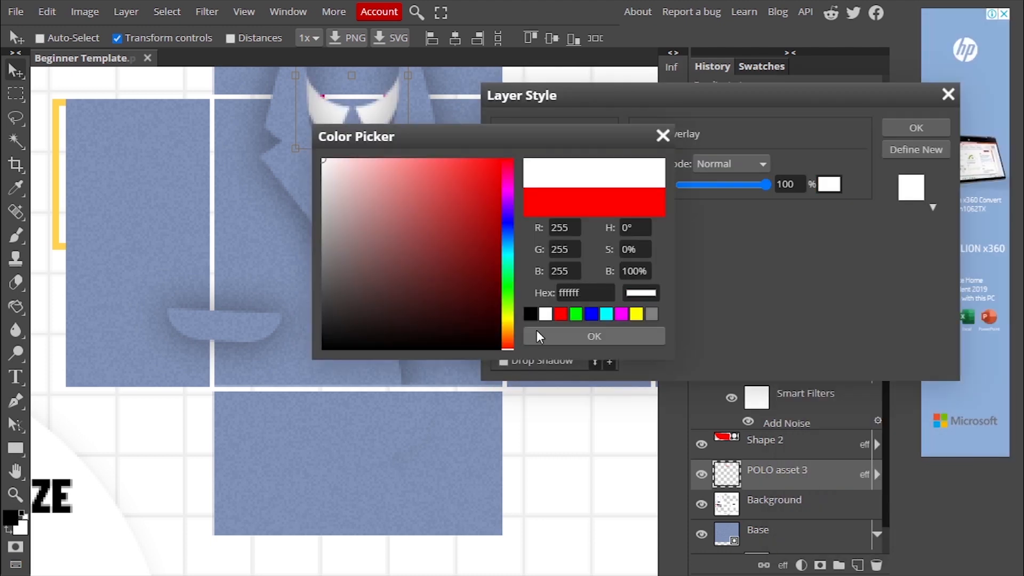
left_click(593, 336)
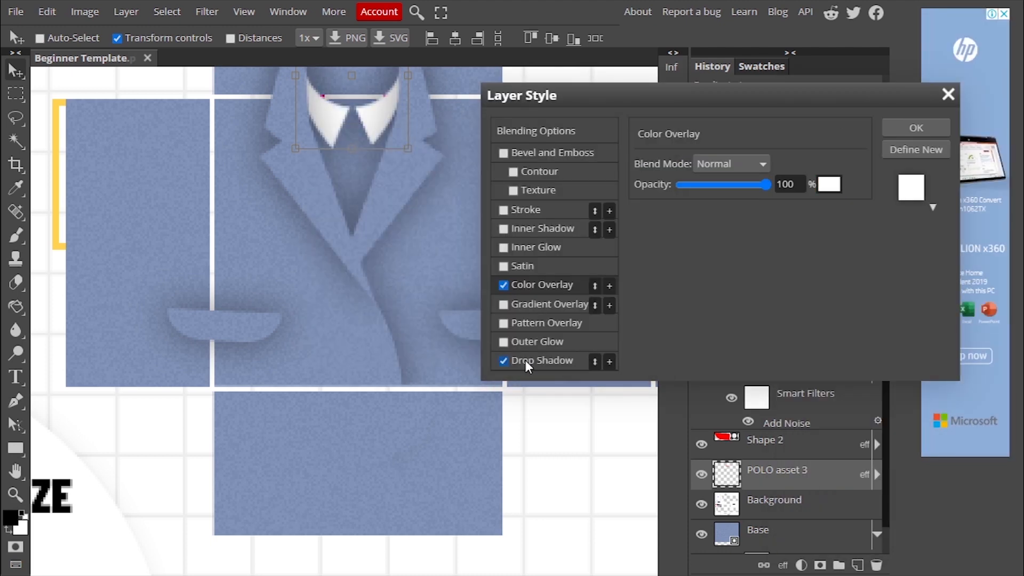
left_click(916, 128)
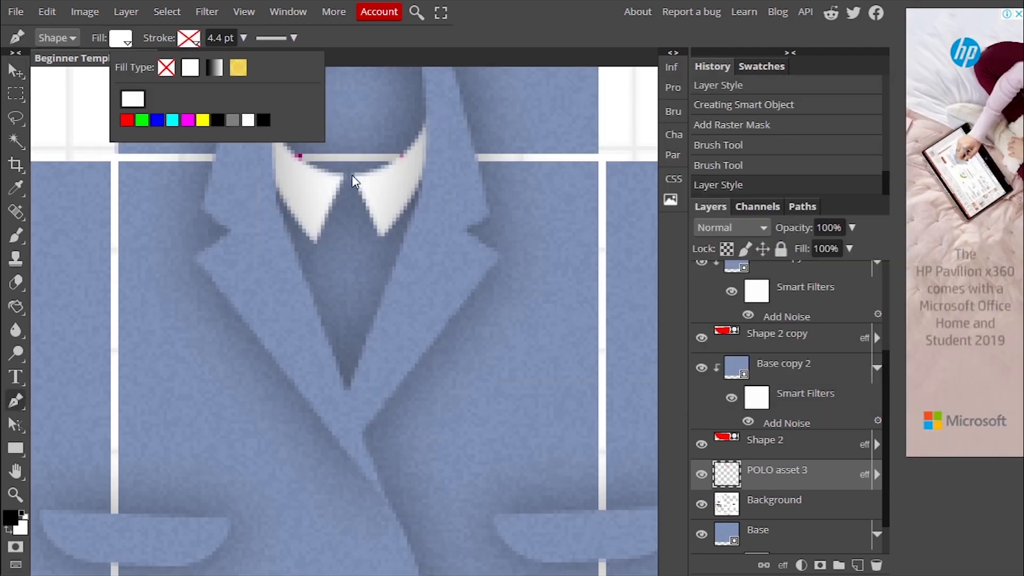
left_click(353, 179)
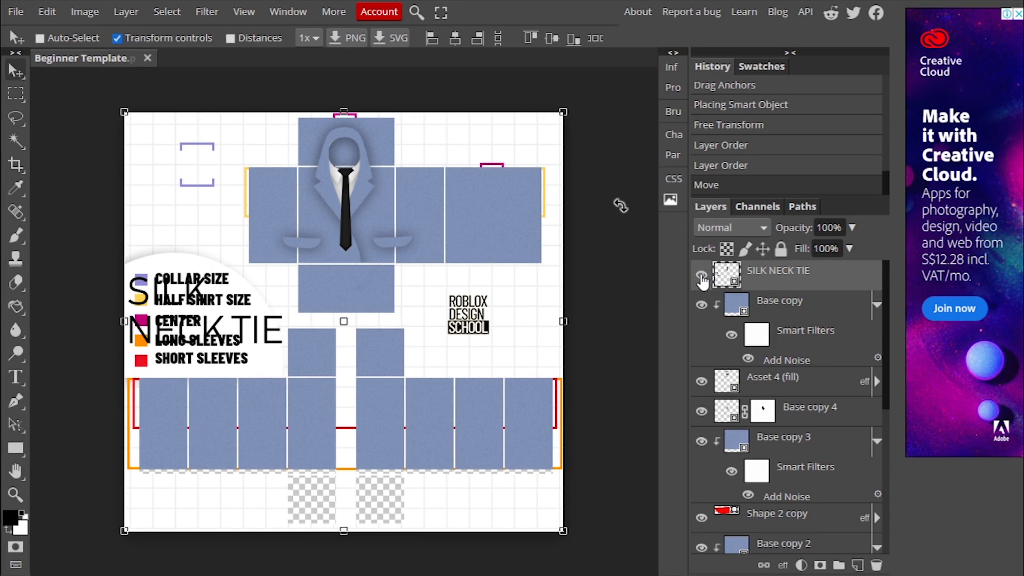
Mask an elliptical neck hole out of Base, then clip the neck tie to the suit.
left_click(700, 274)
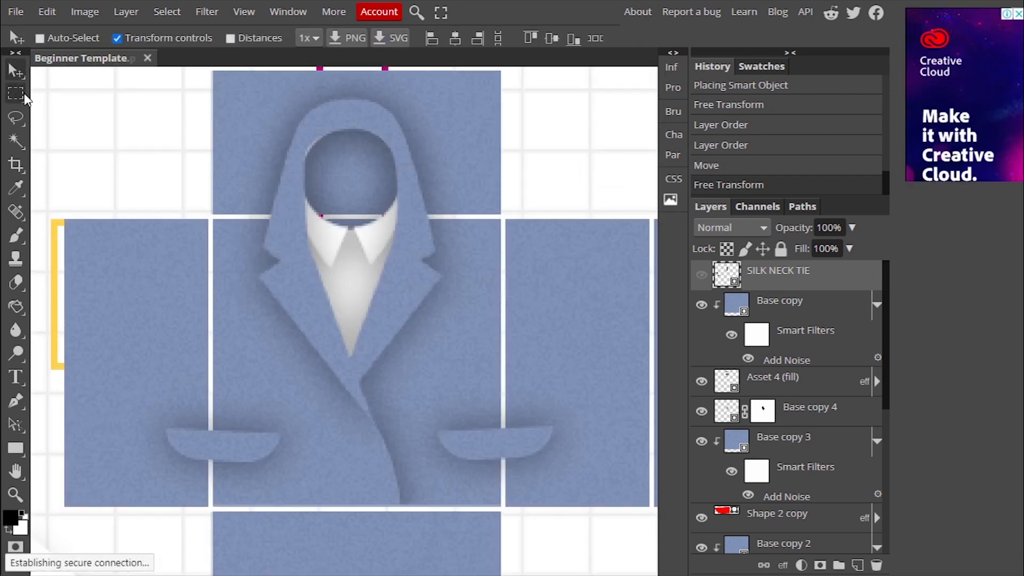
left_click(13, 94)
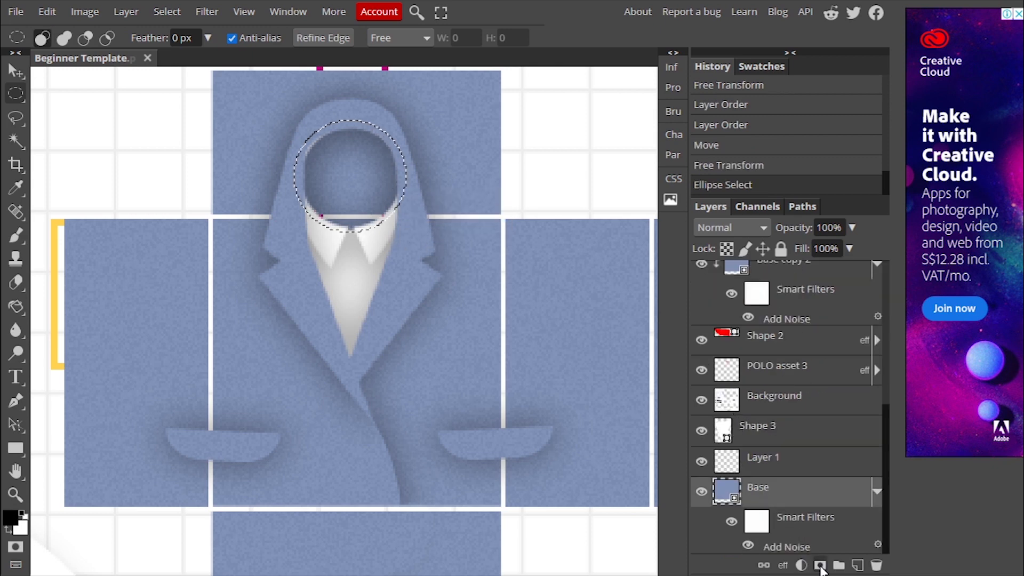
left_click(819, 566)
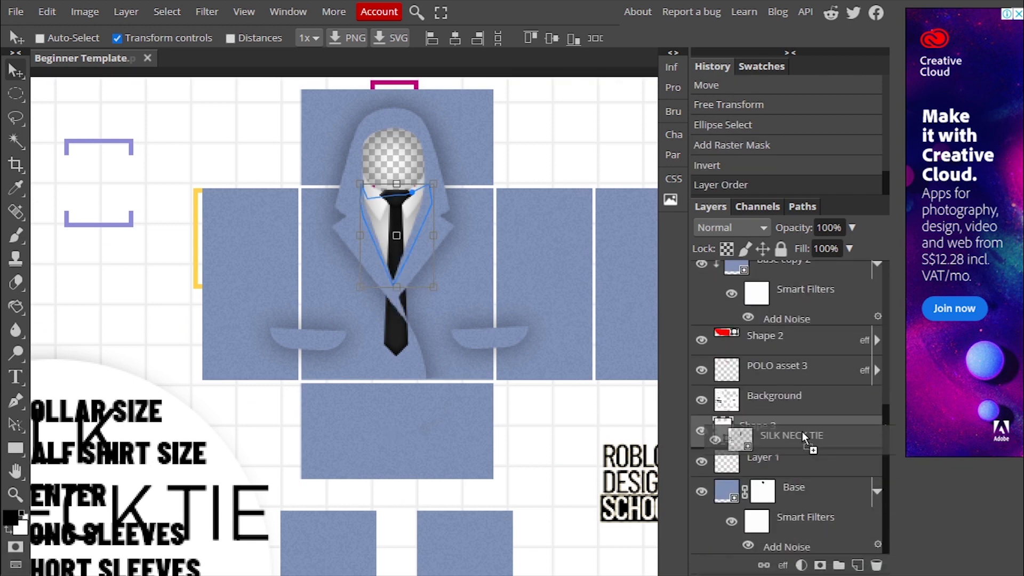
right_click(796, 435)
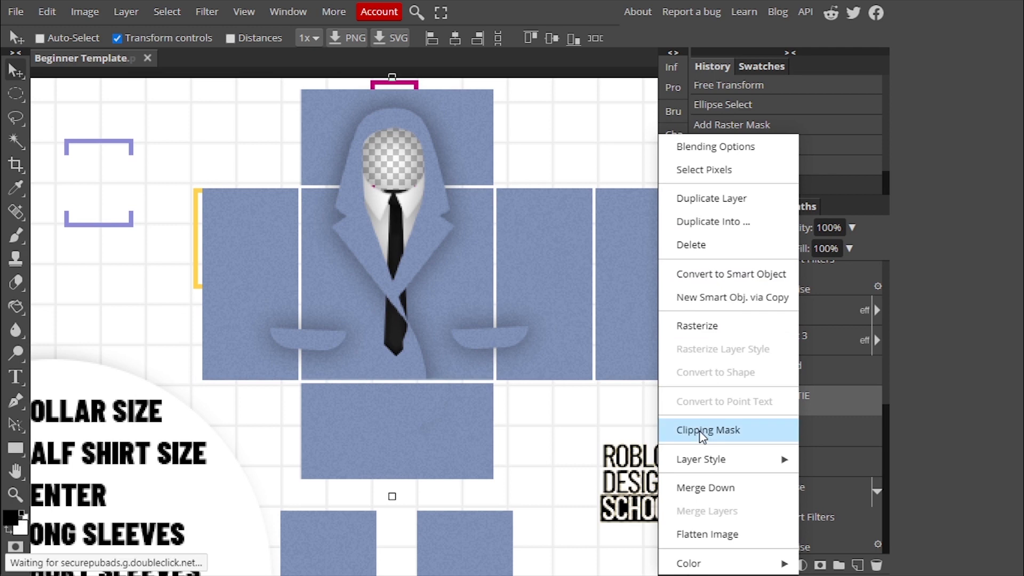
left_click(707, 430)
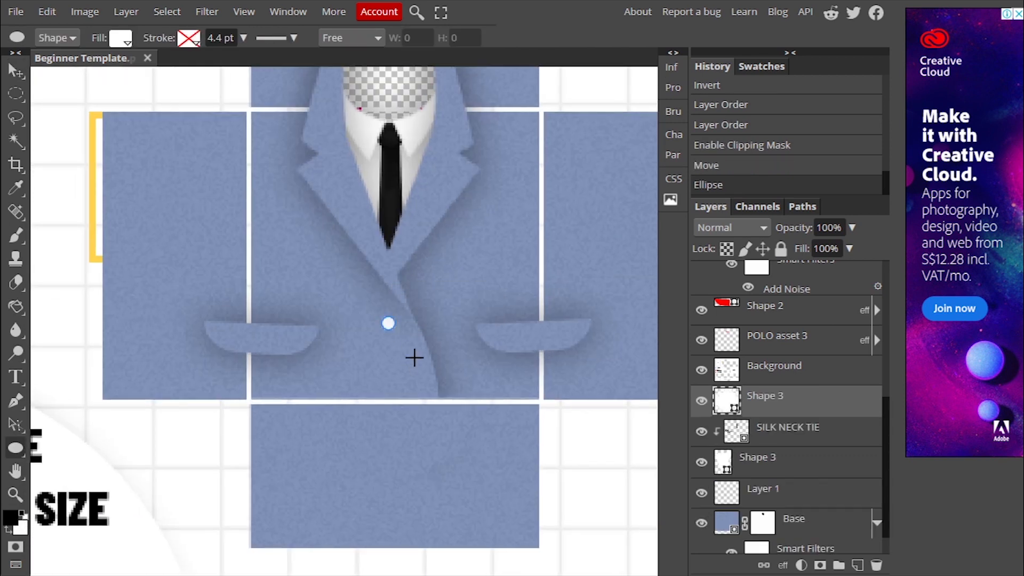
Give the round button a black-to-white gradient fill and set the light stop's colour.
left_click(119, 38)
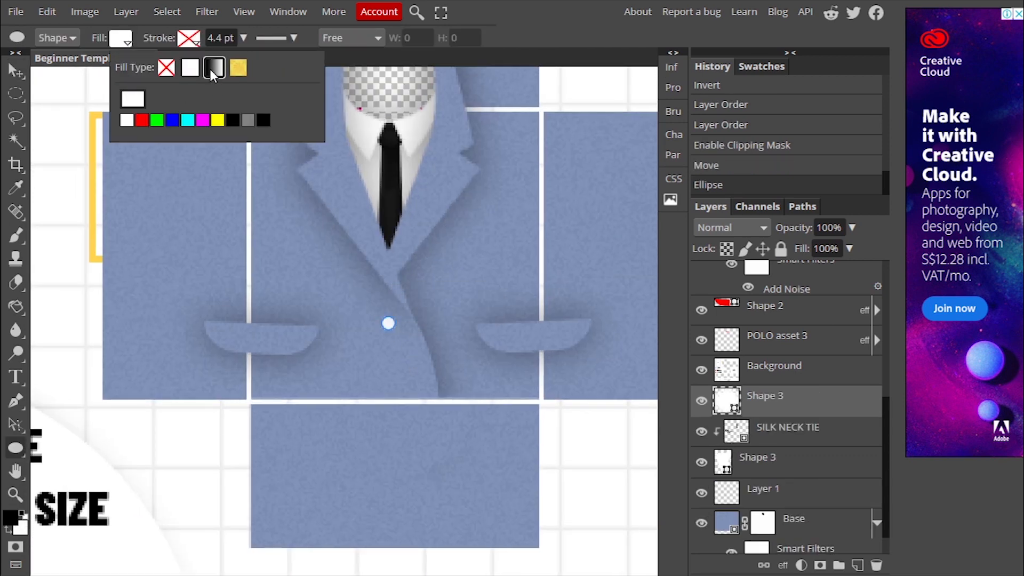
left_click(214, 67)
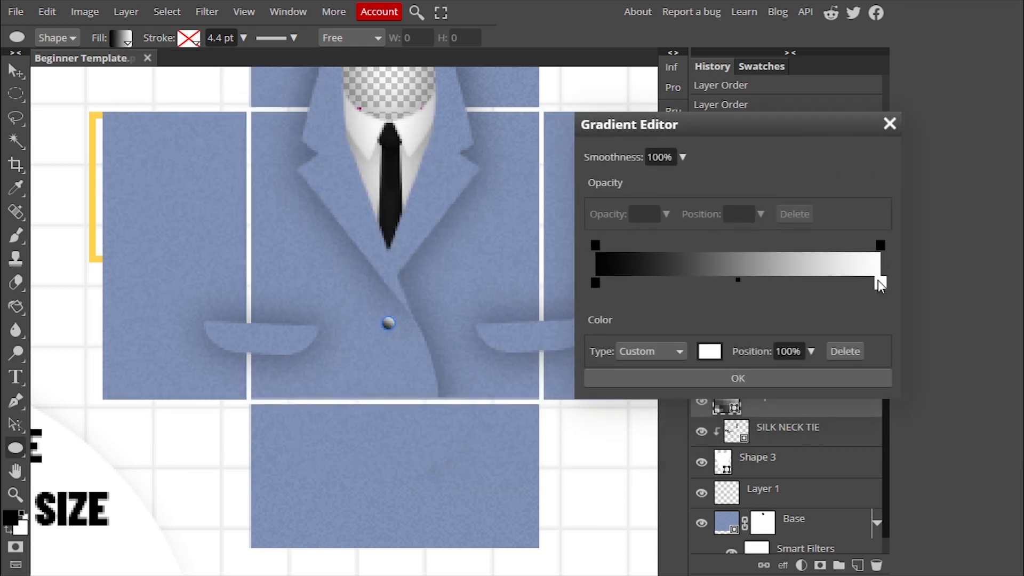
left_click(710, 351)
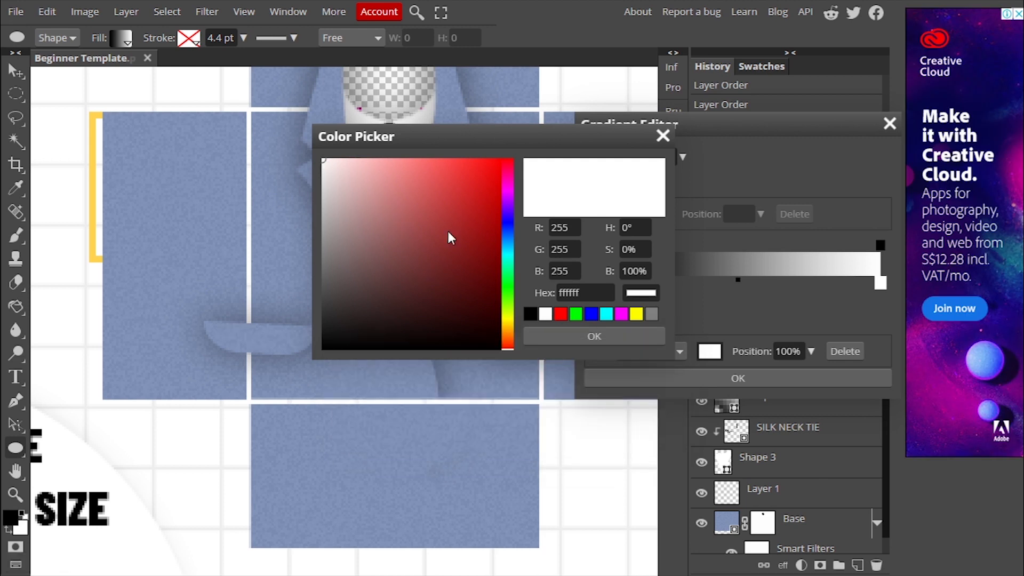
left_click(593, 336)
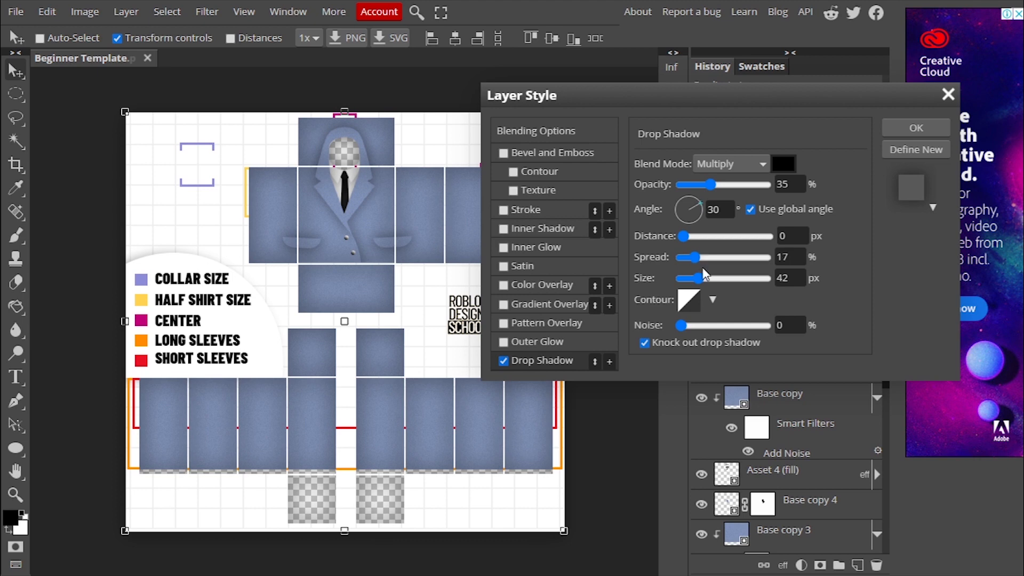
Reduce the drop shadow size to 19 px and apply the layer style.
left_click_drag(704, 279, 687, 278)
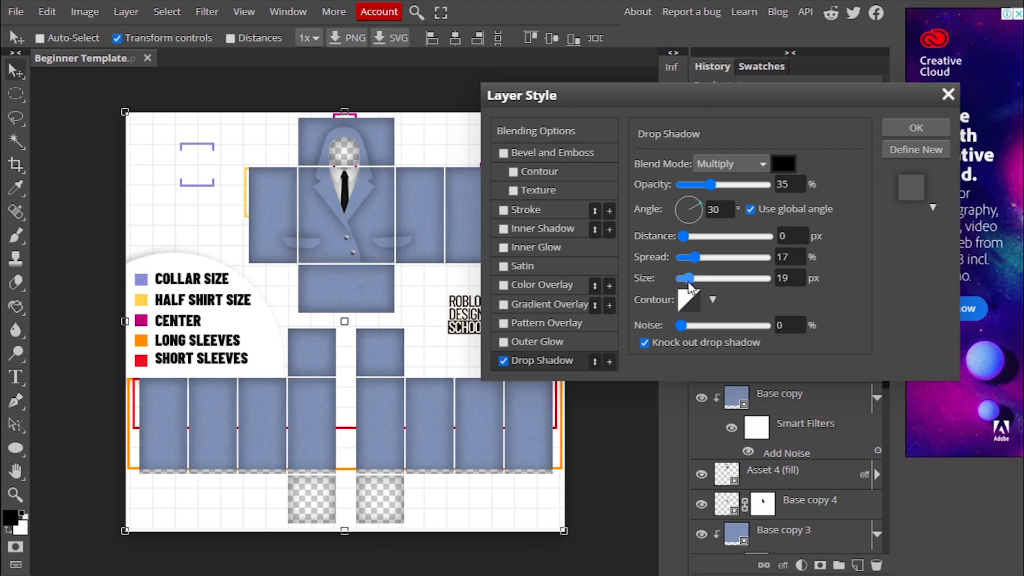
left_click(915, 128)
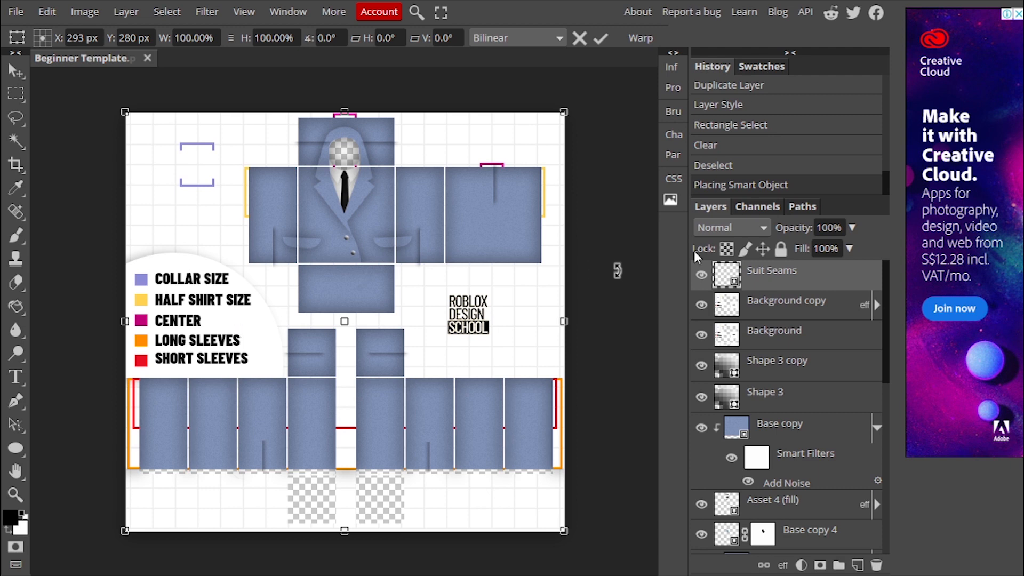
Move the Suit Seams layer below Background and Background copy in the Layers panel.
left_click_drag(770, 270, 803, 346)
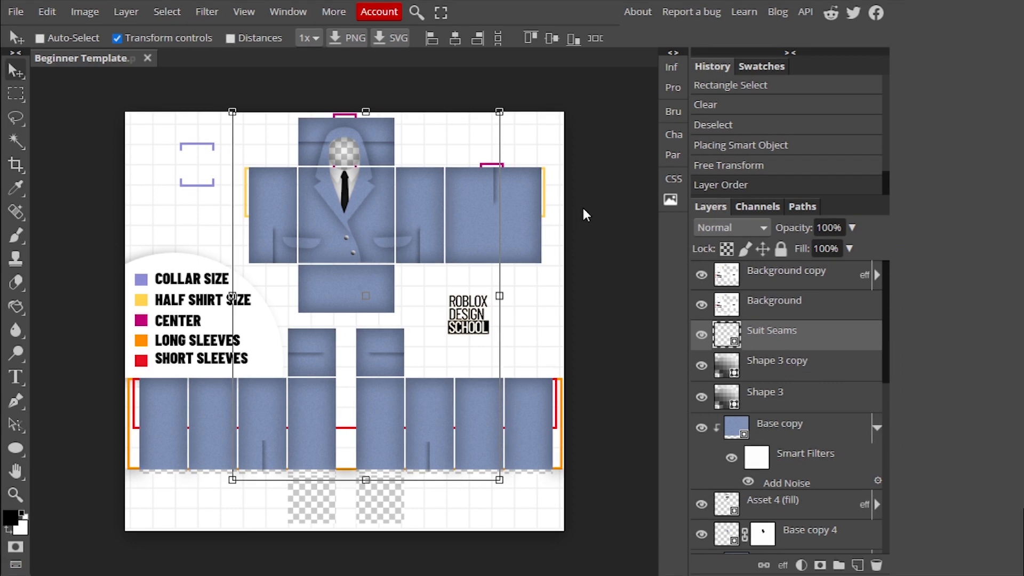
scroll("down", 3)
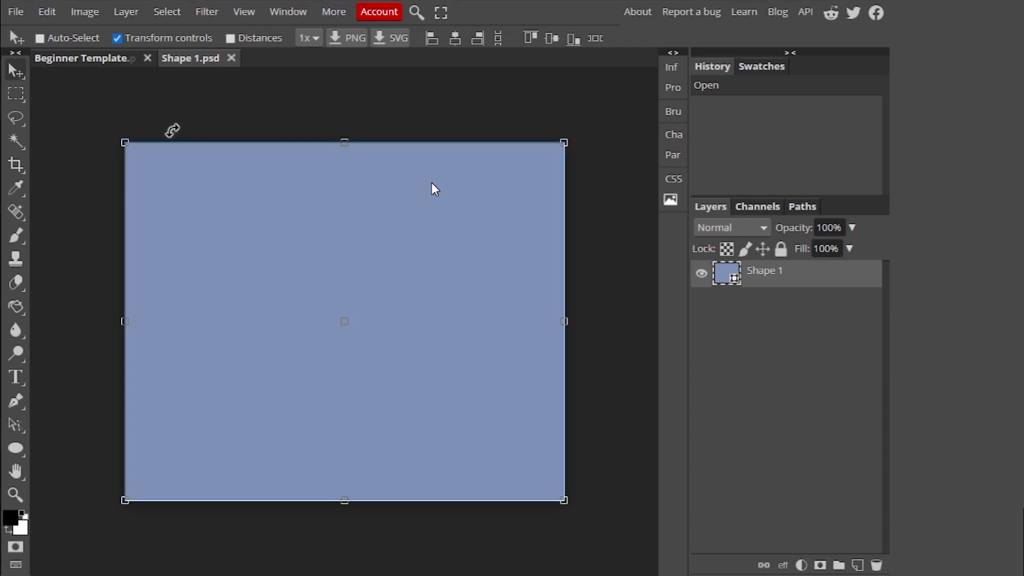
Set the Base smart object's fill to red, close Shape 1.psd, and inspect the tie piece.
left_click(119, 37)
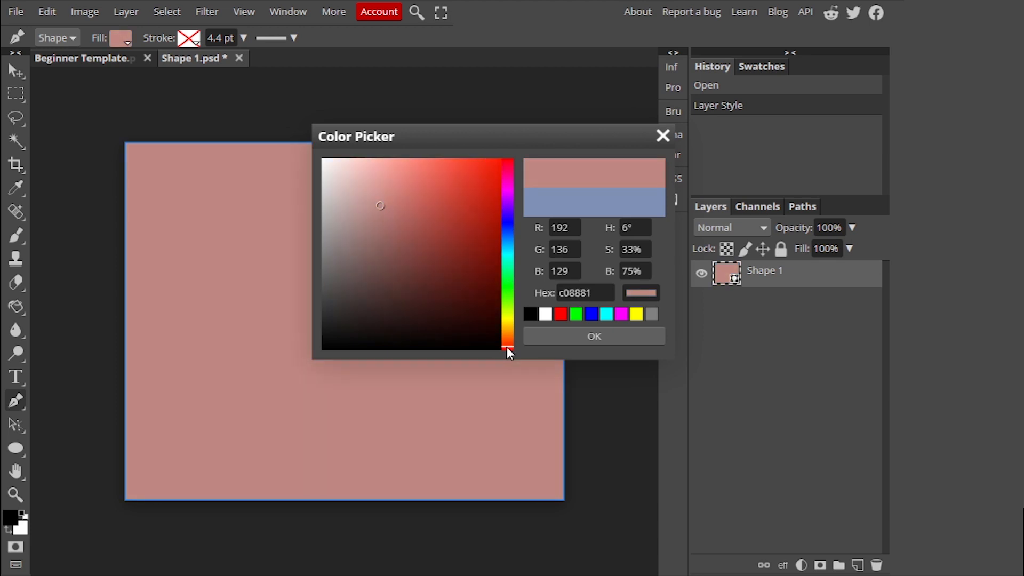
left_click(593, 336)
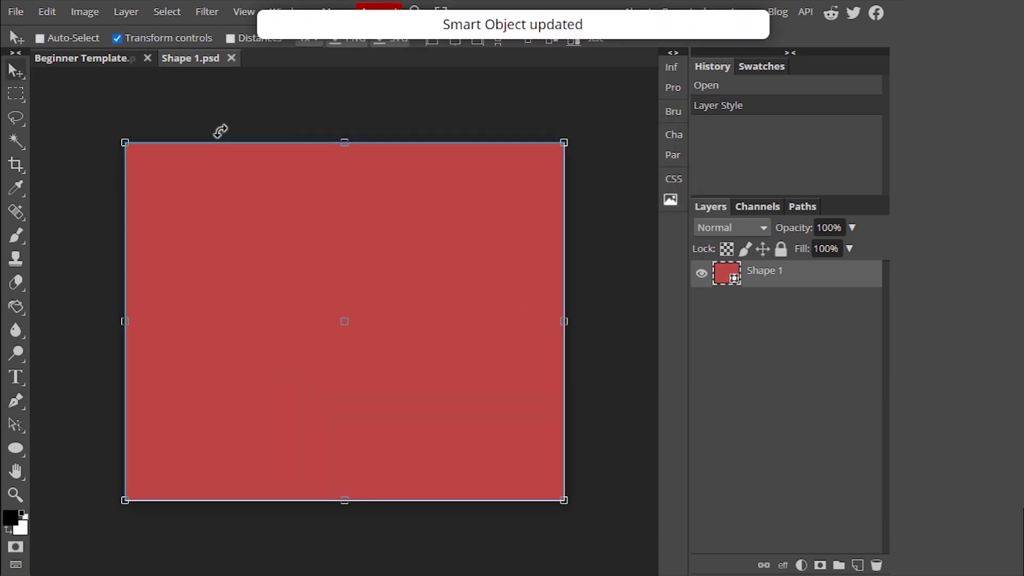
left_click(80, 59)
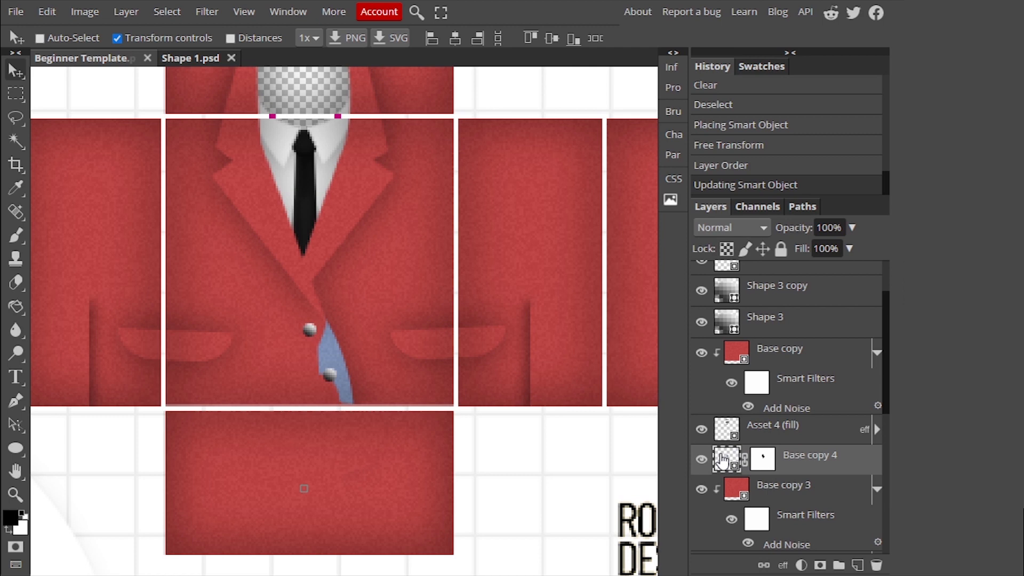
double_click(726, 459)
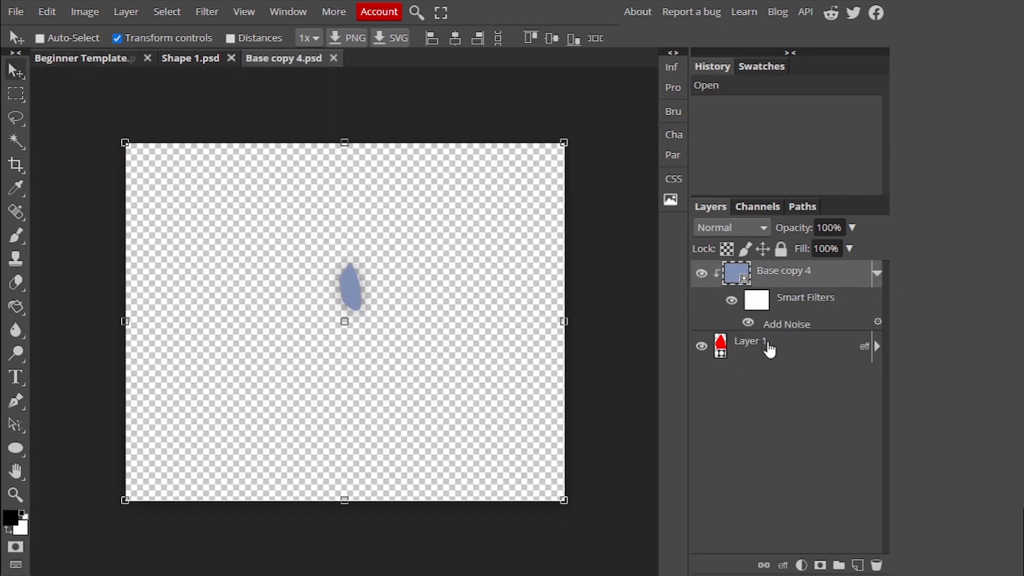
left_click(85, 58)
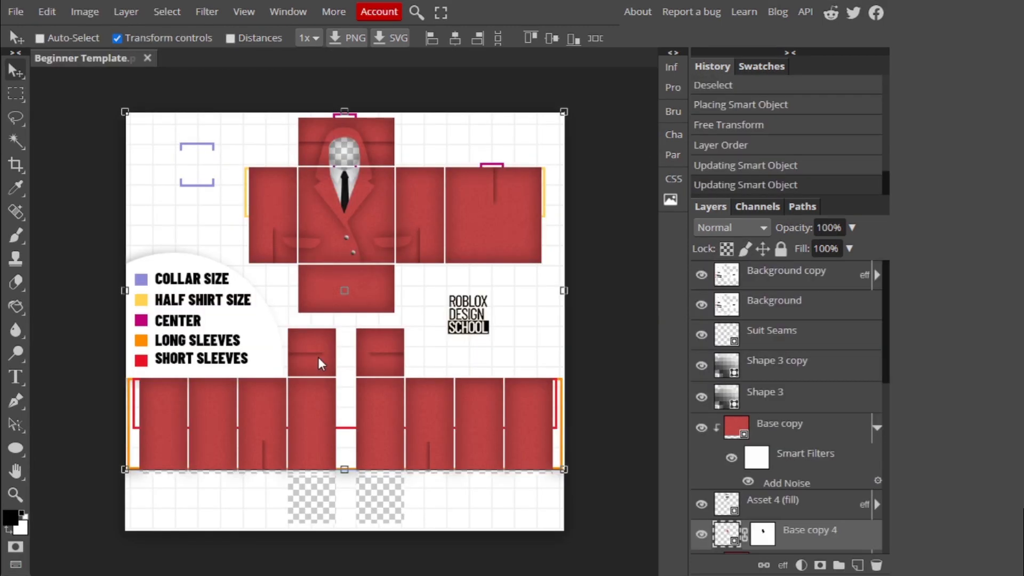